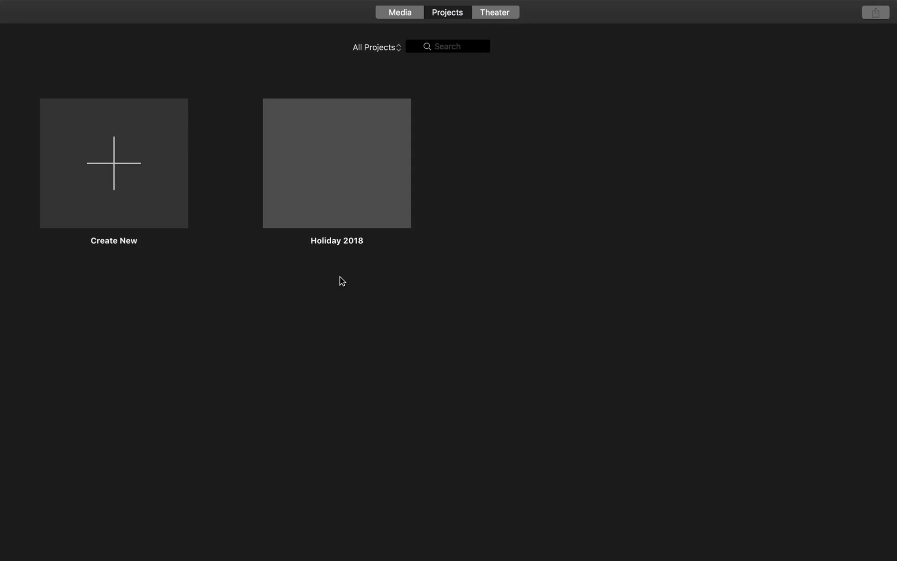
pyautogui.moveTo(190, 193)
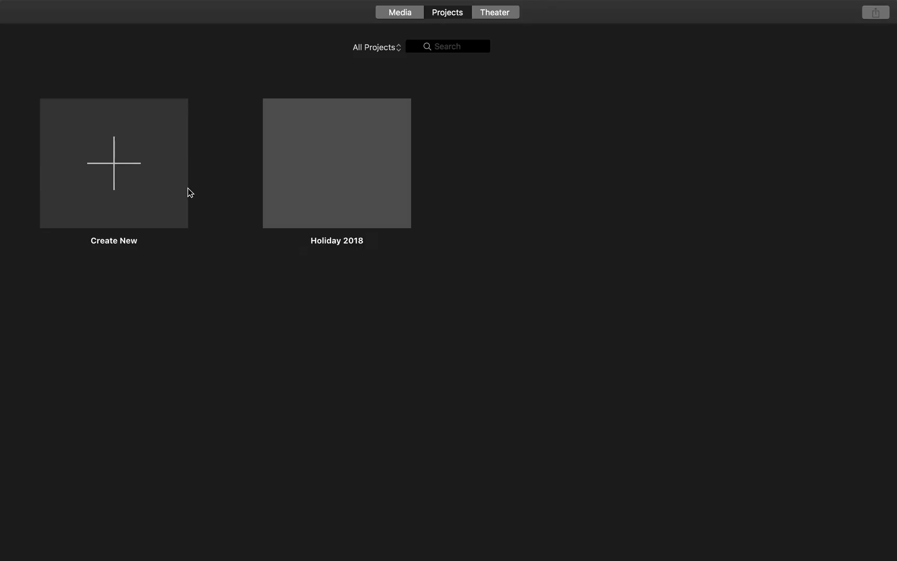
pyautogui.moveTo(197, 235)
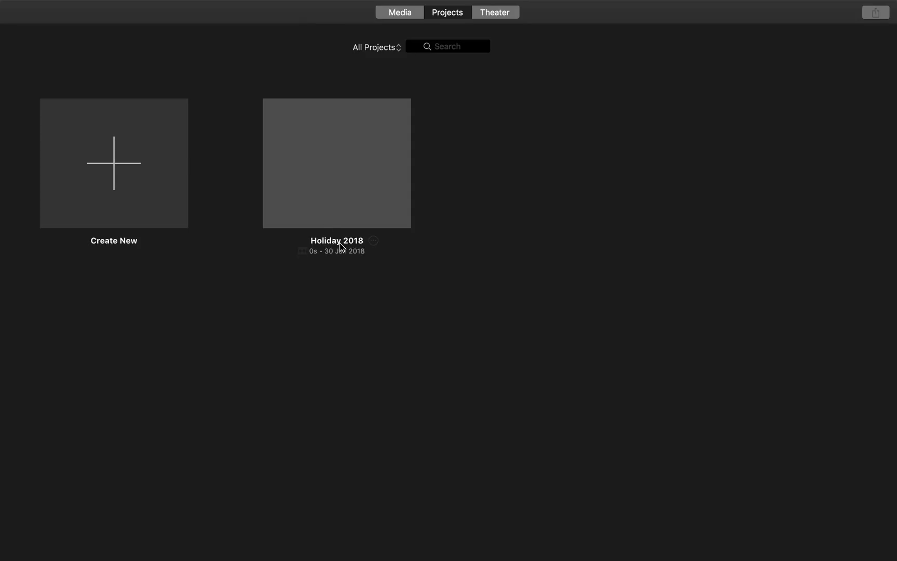
# Open Holiday 2018, browse the Audio, Titles, Backgrounds and Transitions libraries, then return to My Media.
pyautogui.click(337, 163)
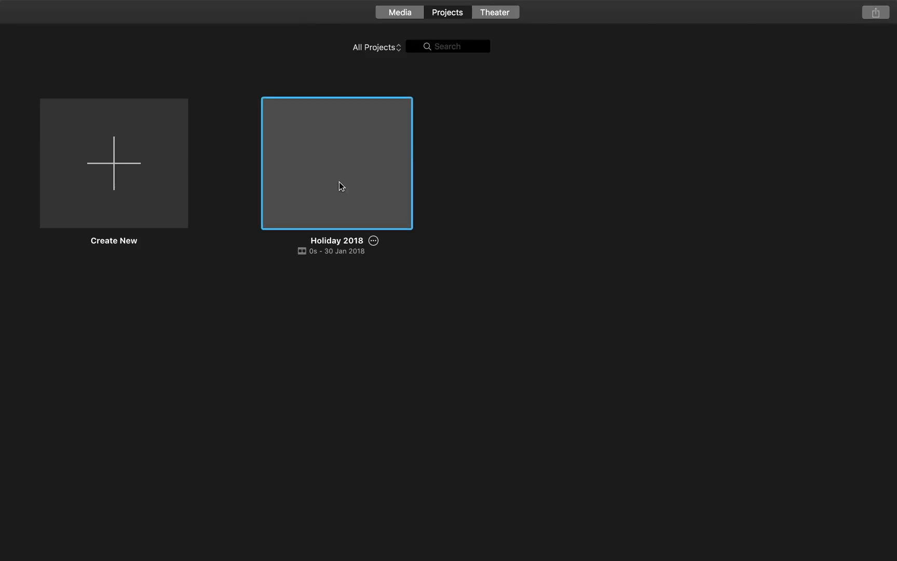
pyautogui.doubleClick(336, 163)
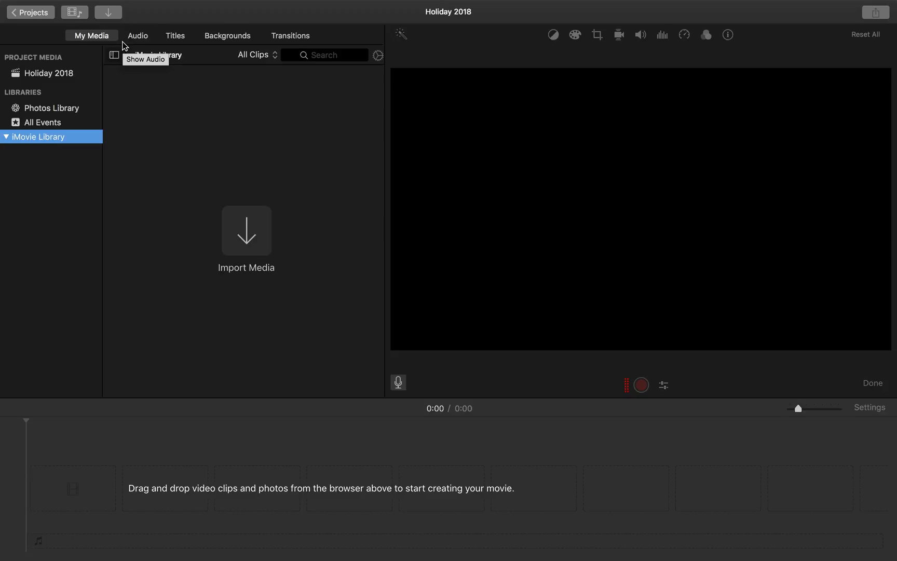
pyautogui.moveTo(136, 84)
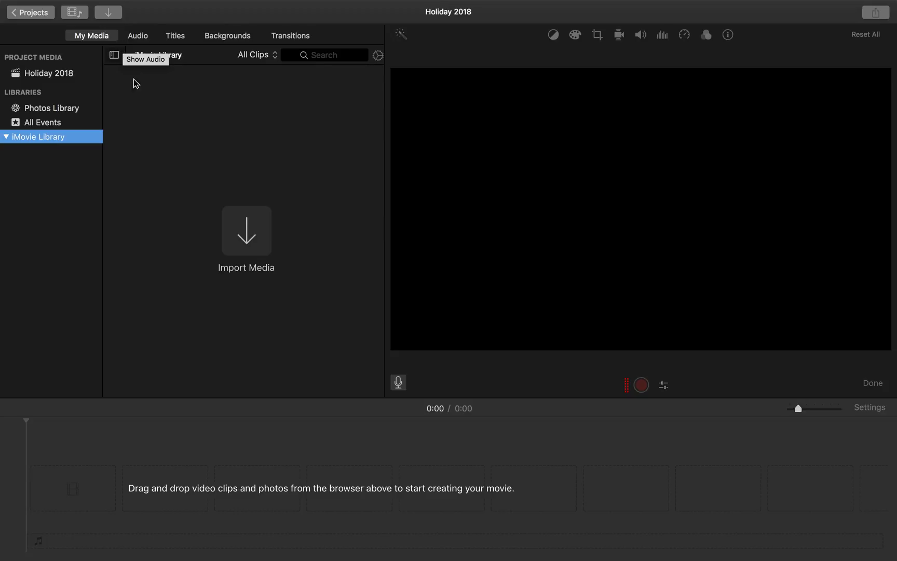
pyautogui.moveTo(158, 153)
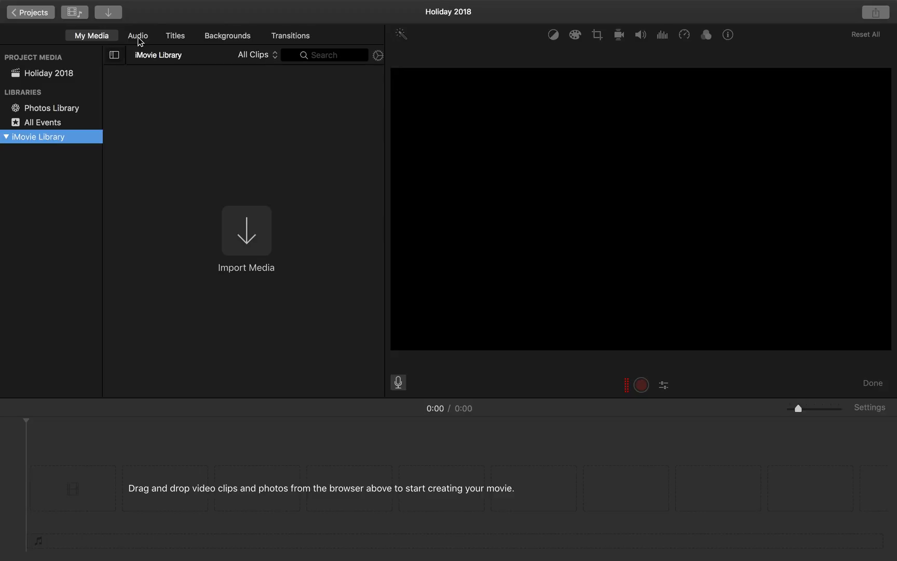
pyautogui.moveTo(137, 34)
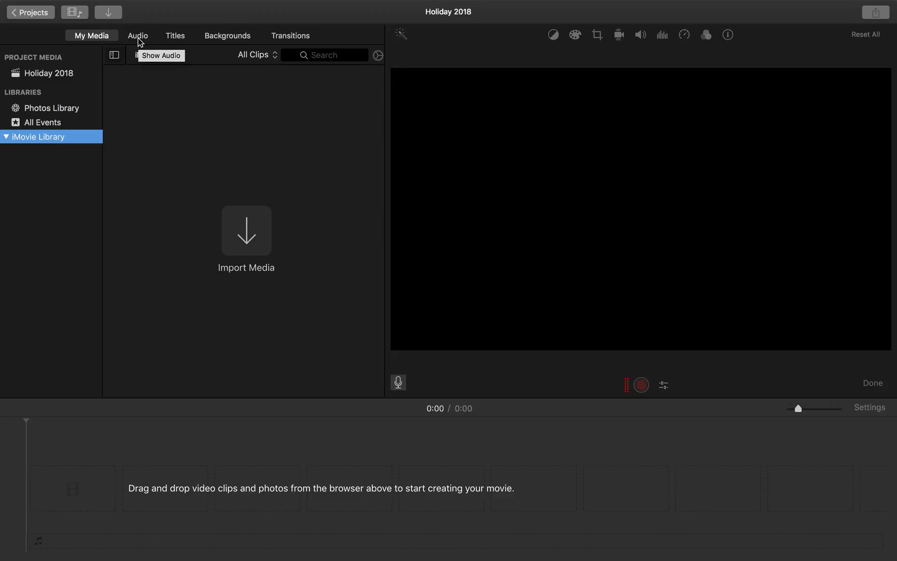
pyautogui.click(137, 35)
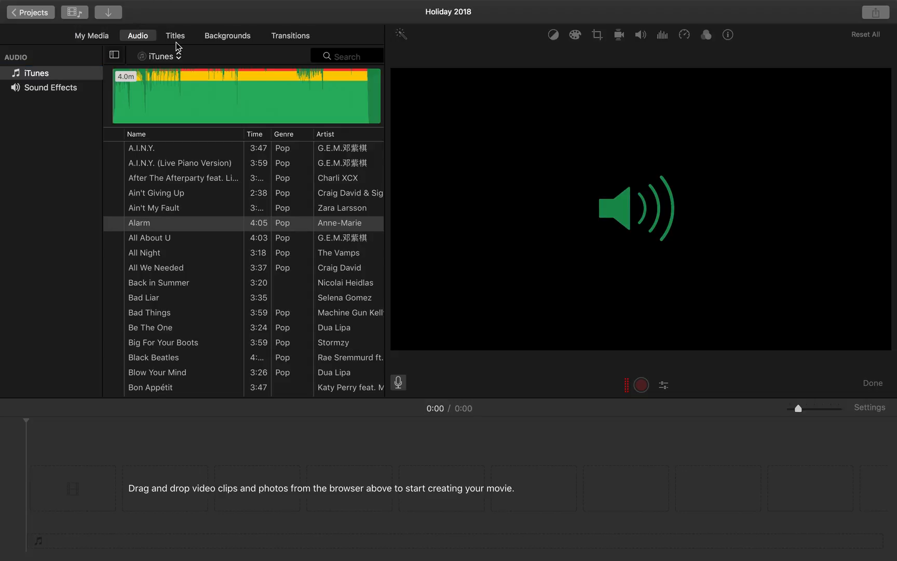
pyautogui.click(176, 35)
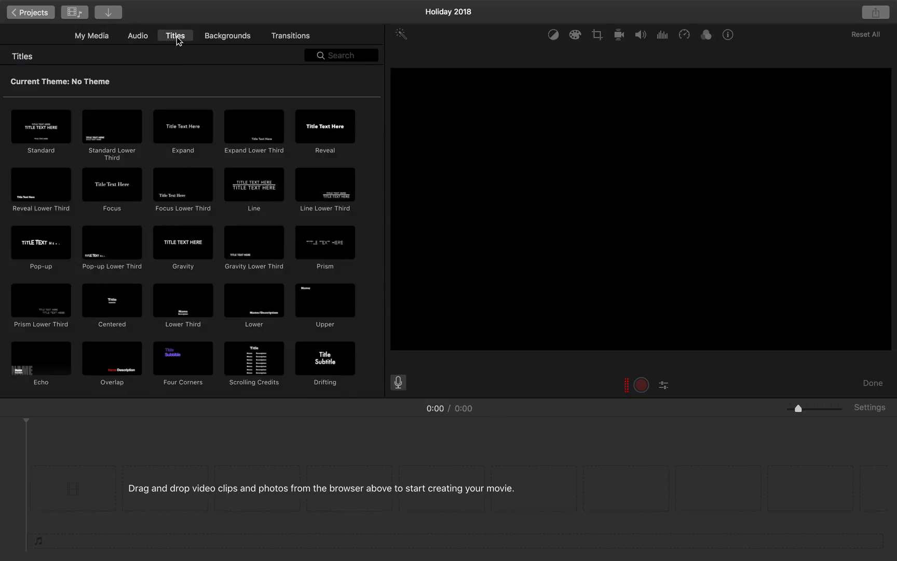
pyautogui.click(228, 35)
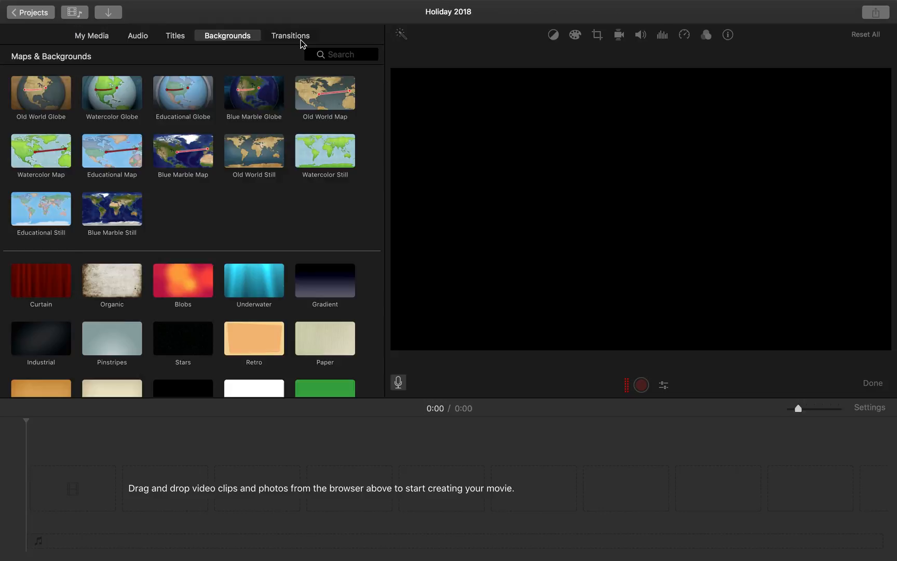
pyautogui.click(290, 35)
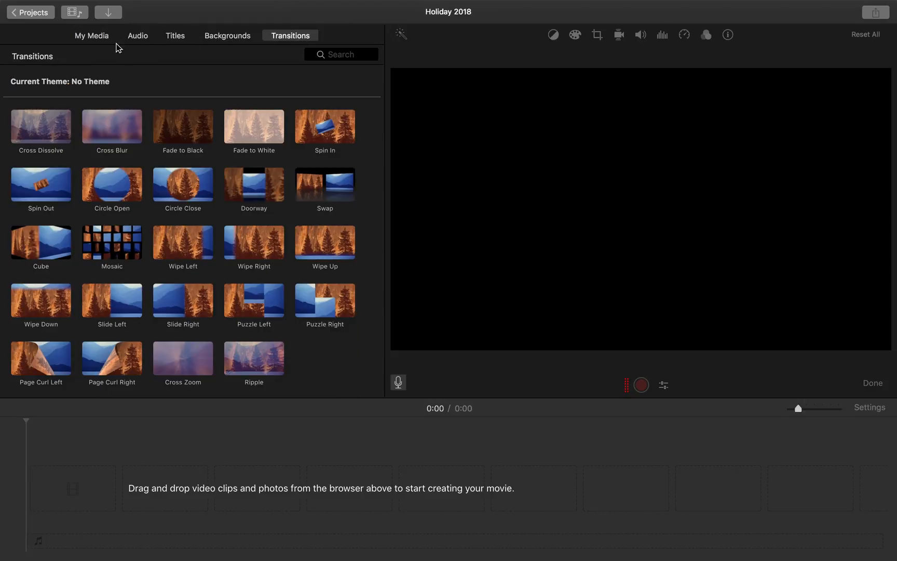
pyautogui.click(91, 35)
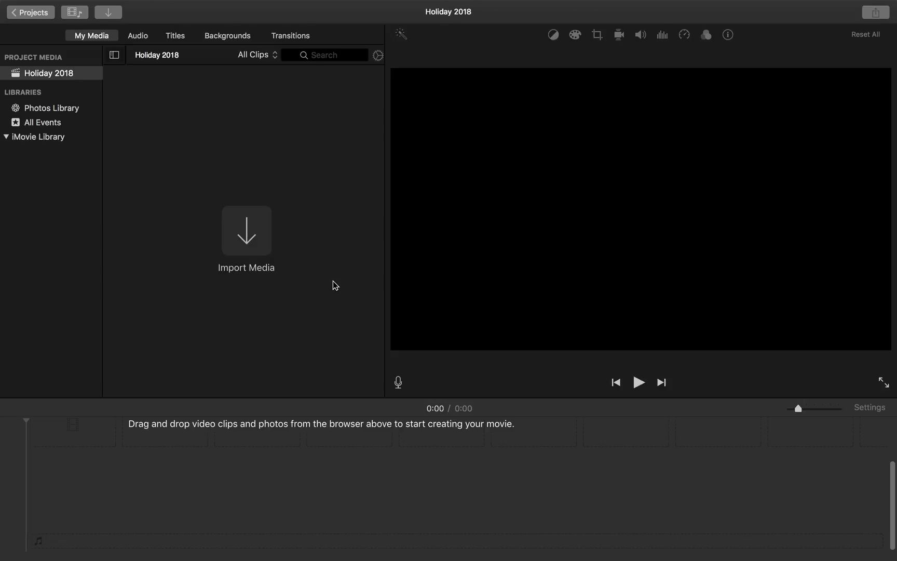
pyautogui.moveTo(313, 214)
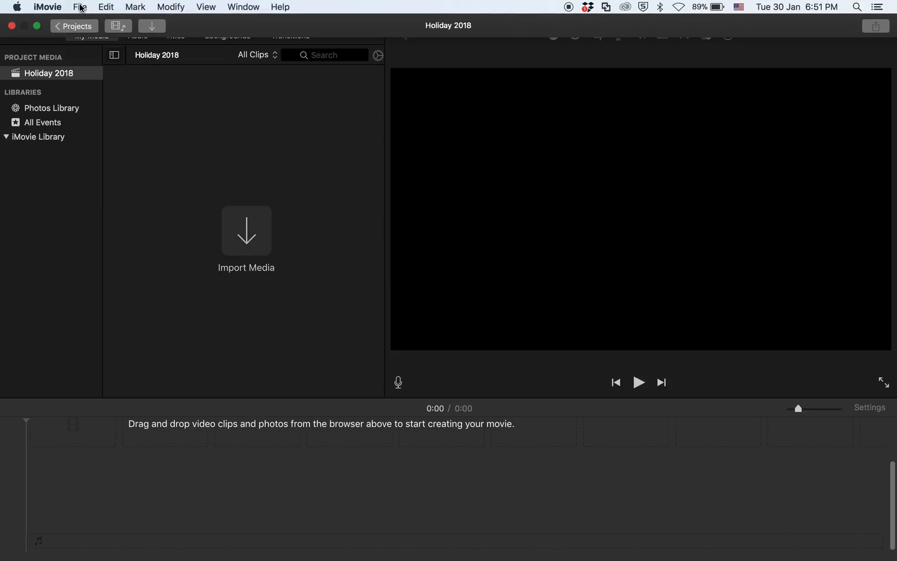
# Choose File > Import Media to show the NO NAME card's clips.
pyautogui.click(79, 6)
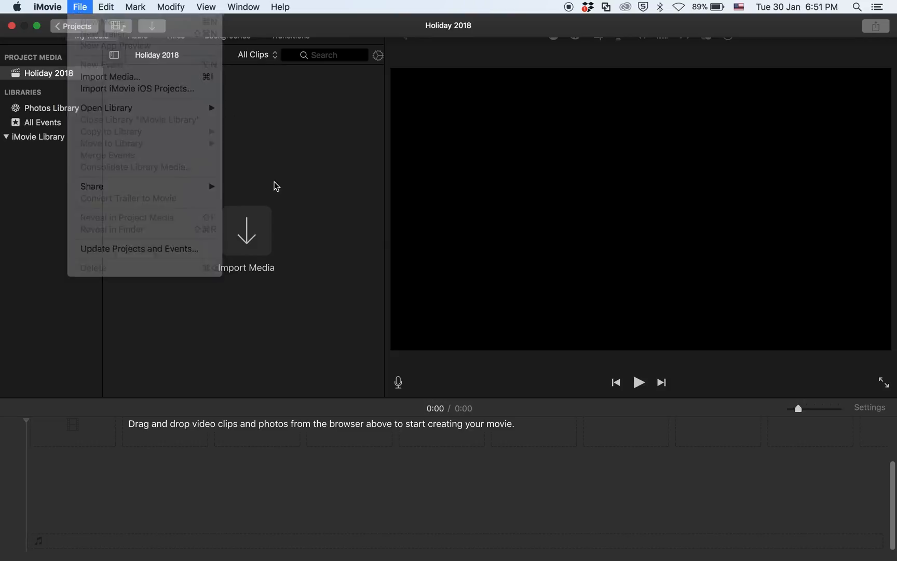
pyautogui.click(110, 77)
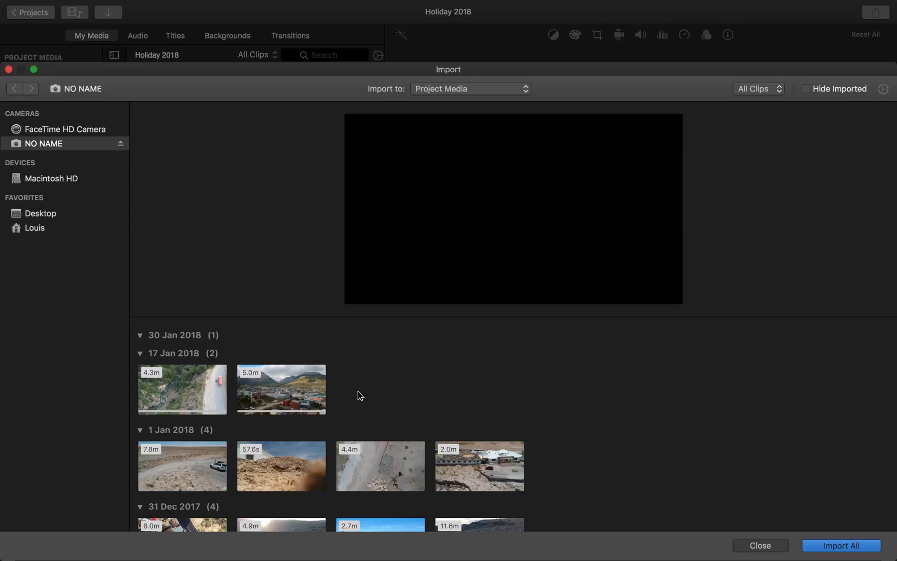
pyautogui.moveTo(379, 390)
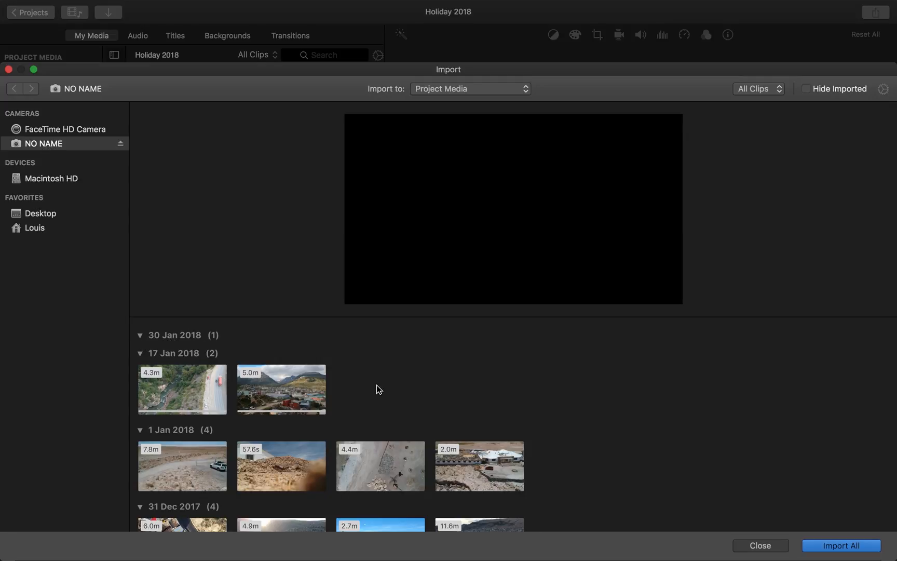
# Import only the two 17 Jan 2018 clips from the camera card.
pyautogui.click(182, 389)
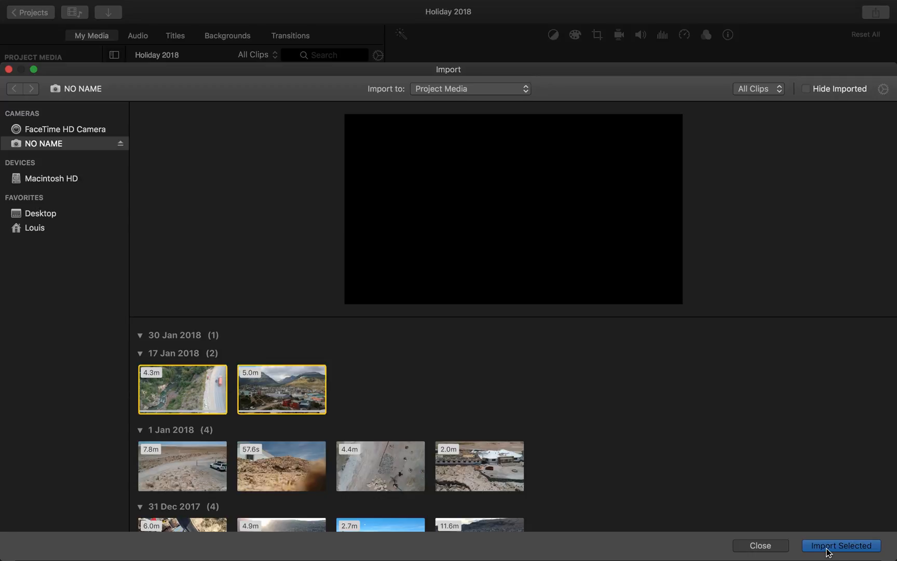
pyautogui.click(841, 545)
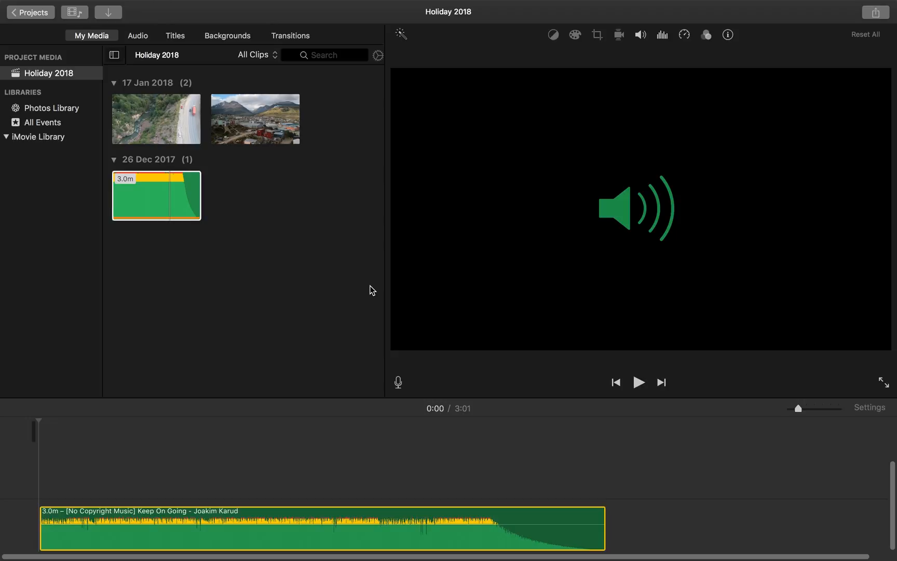
# Drop the Keep On Going audio clip onto the timeline and check the Mark menu.
pyautogui.click(121, 464)
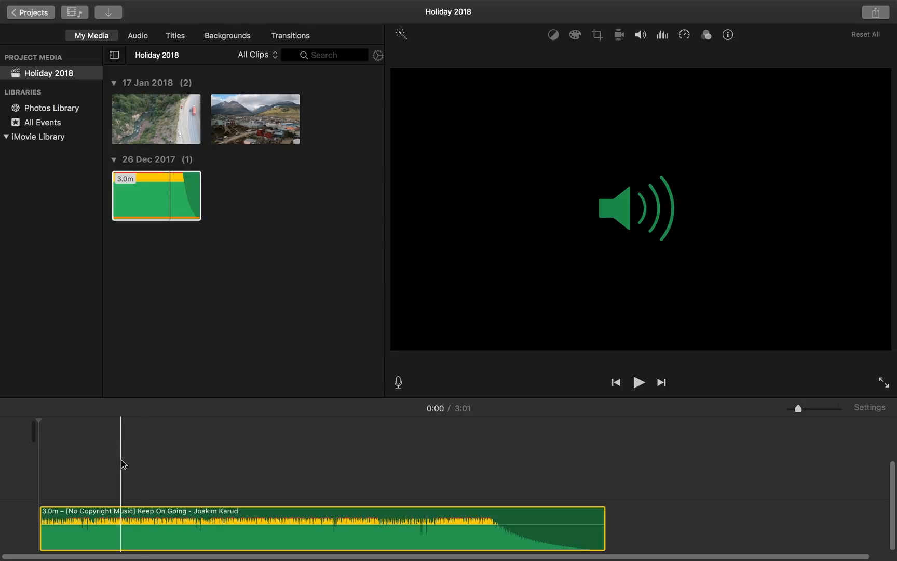
pyautogui.moveTo(133, 165)
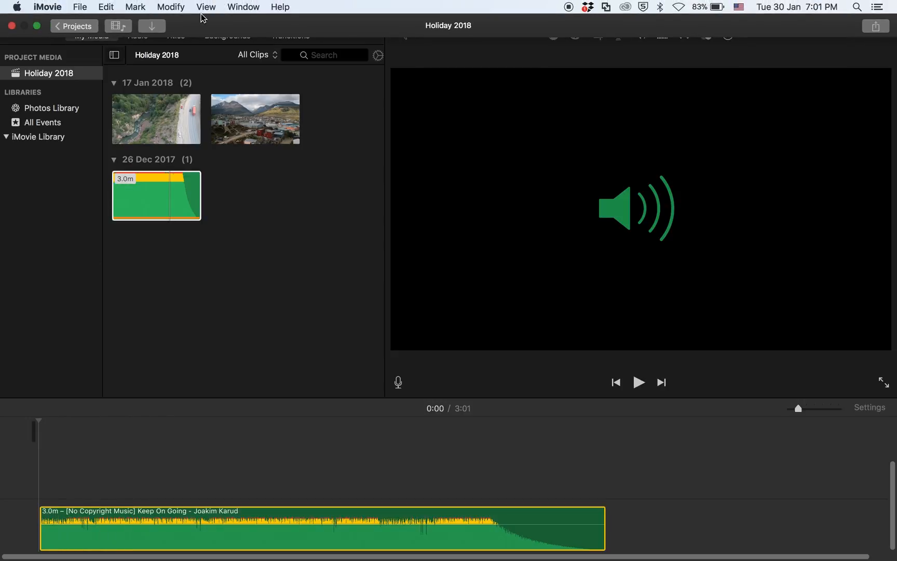
pyautogui.click(136, 7)
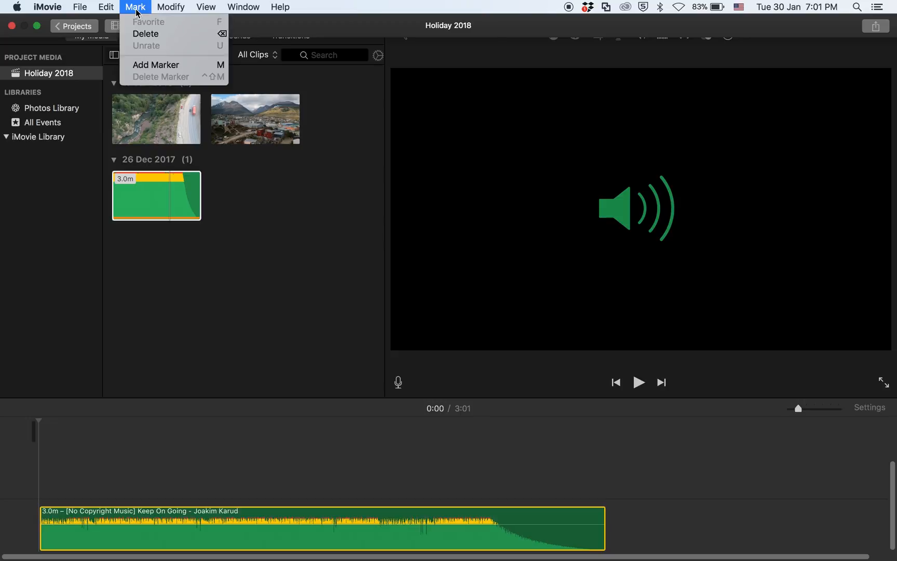
pyautogui.moveTo(166, 64)
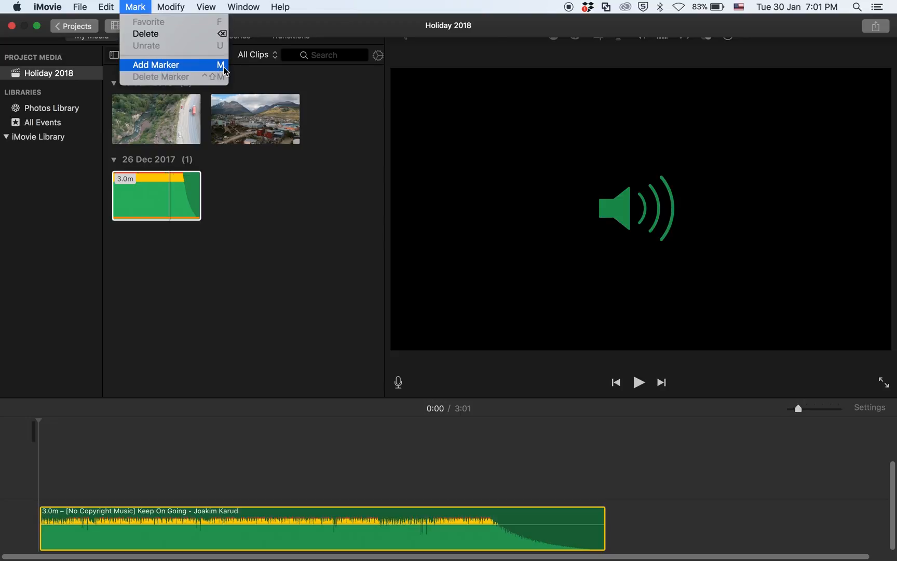
pyautogui.moveTo(84, 394)
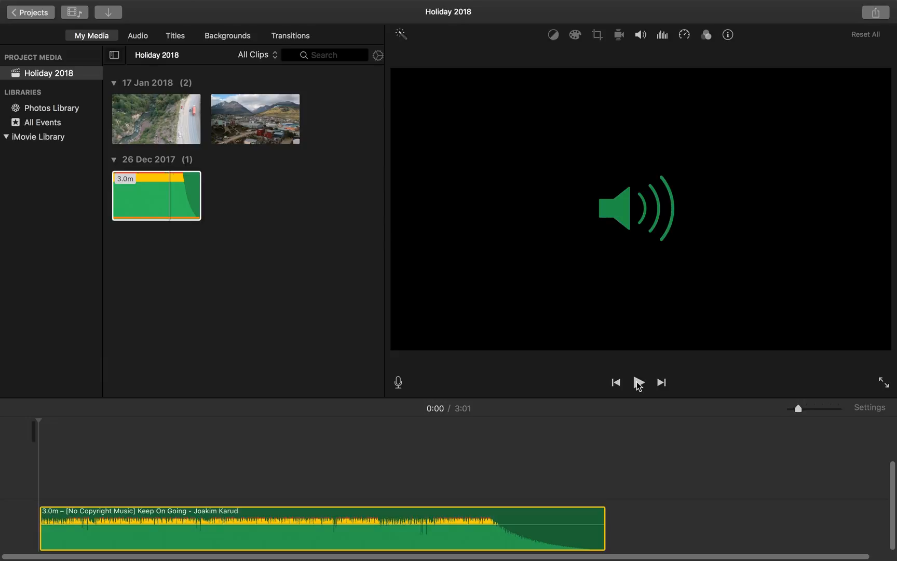
# Play the music, add four beat markers with M, then pause.
pyautogui.click(638, 382)
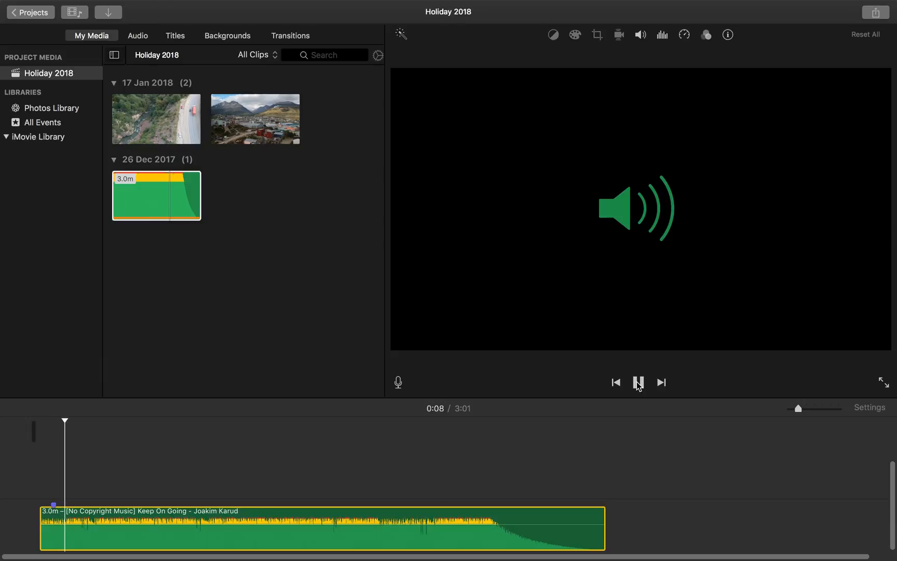
pyautogui.press('m')
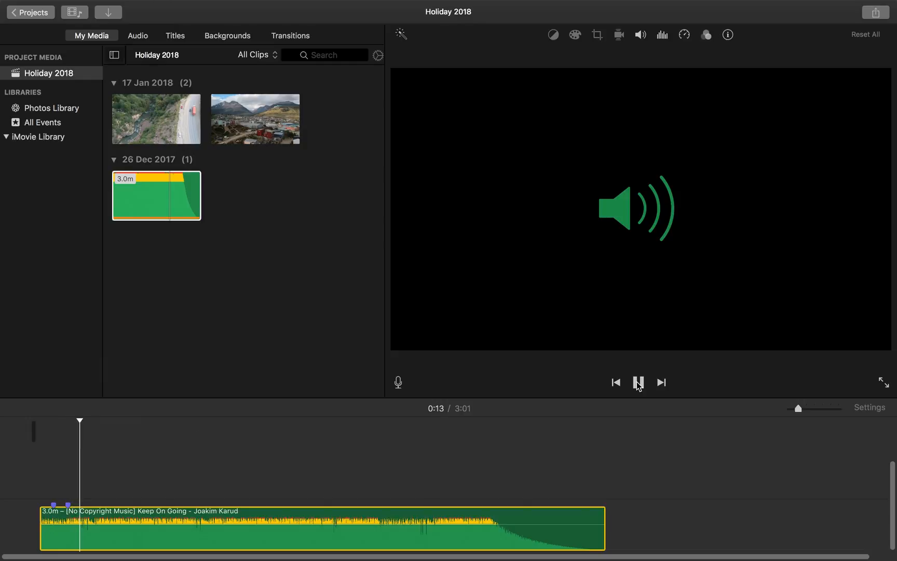
pyautogui.press('m')
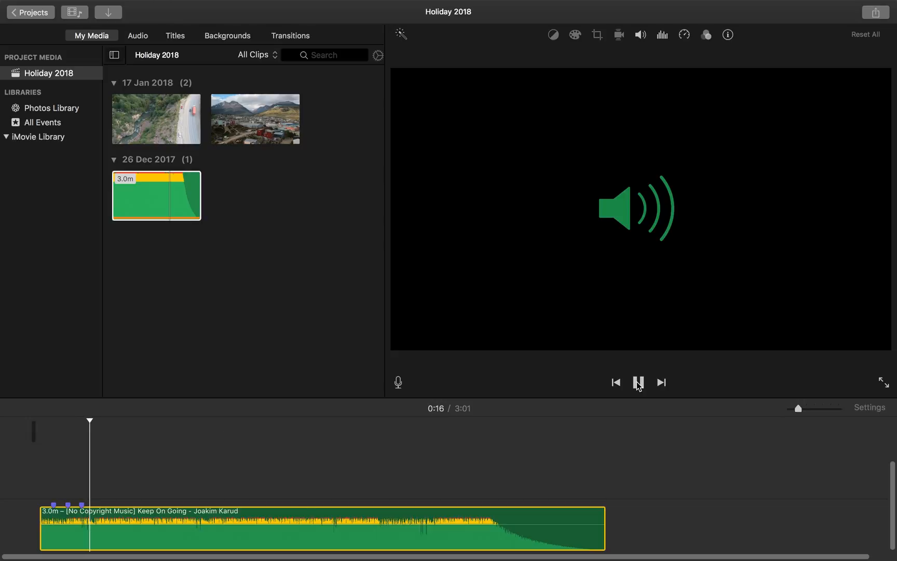
pyautogui.press('m')
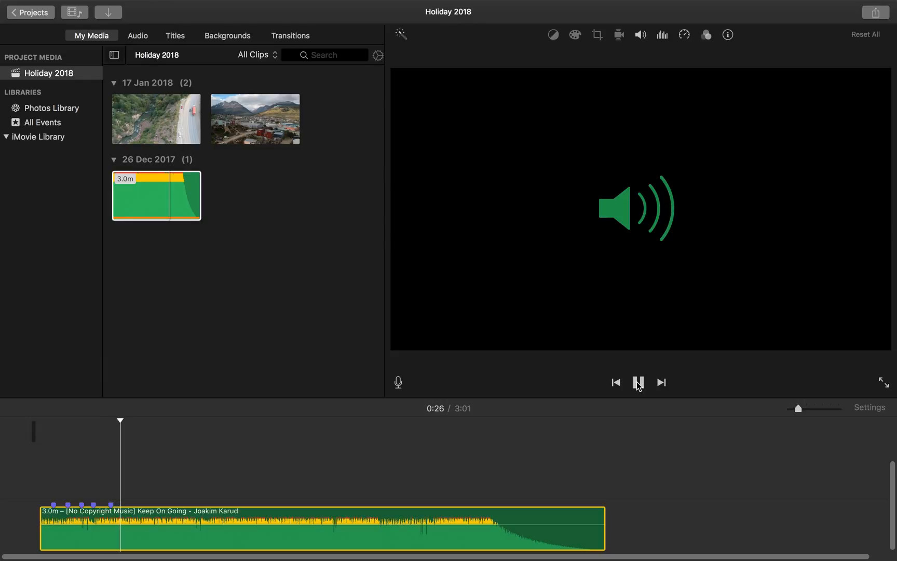
pyautogui.press('m')
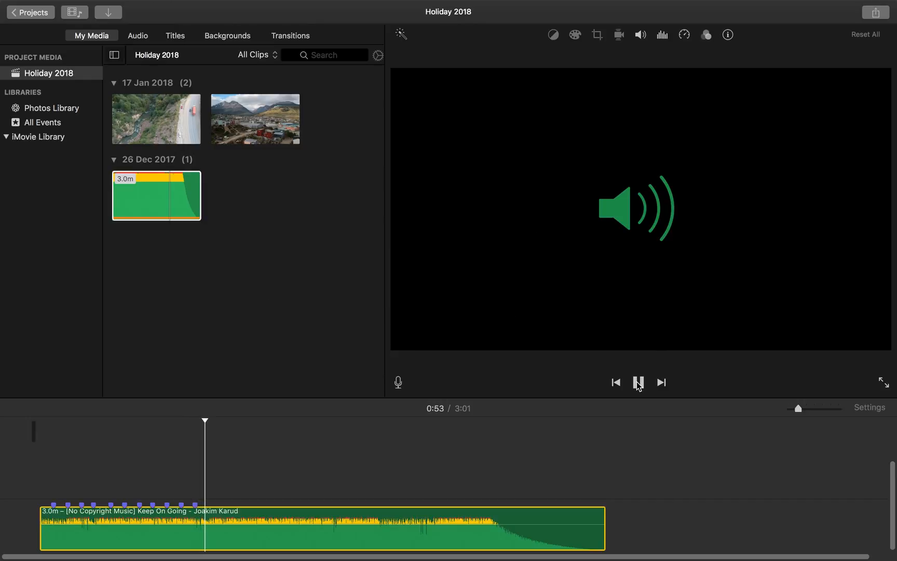
pyautogui.click(638, 382)
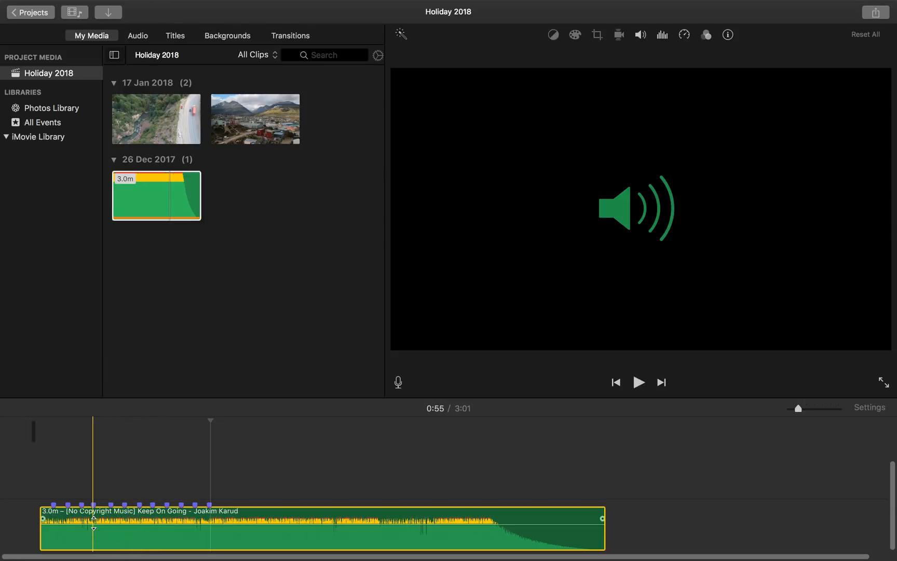
# Drag the Keep On Going clip's volume line down to 35%.
pyautogui.moveTo(93, 520); pyautogui.dragTo(82, 509)
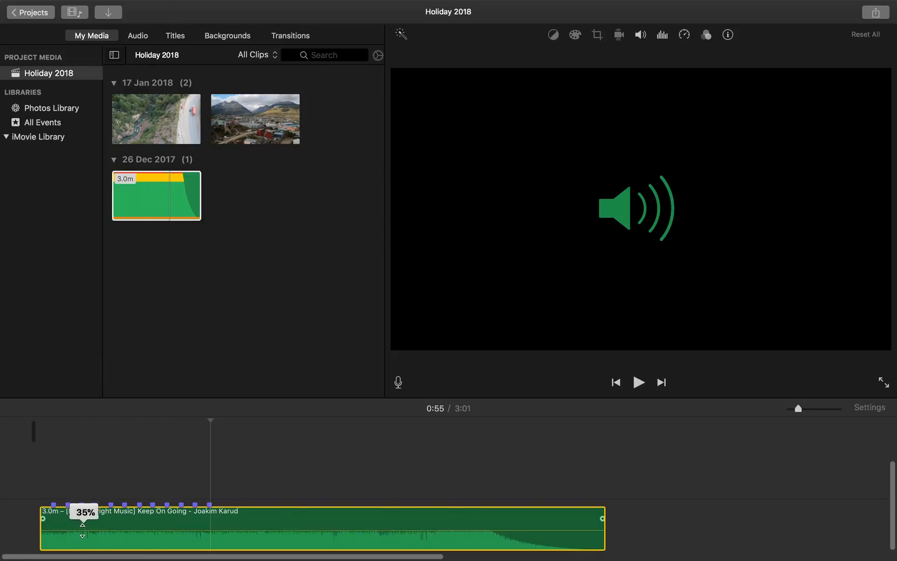
pyautogui.moveTo(82, 517); pyautogui.dragTo(82, 526)
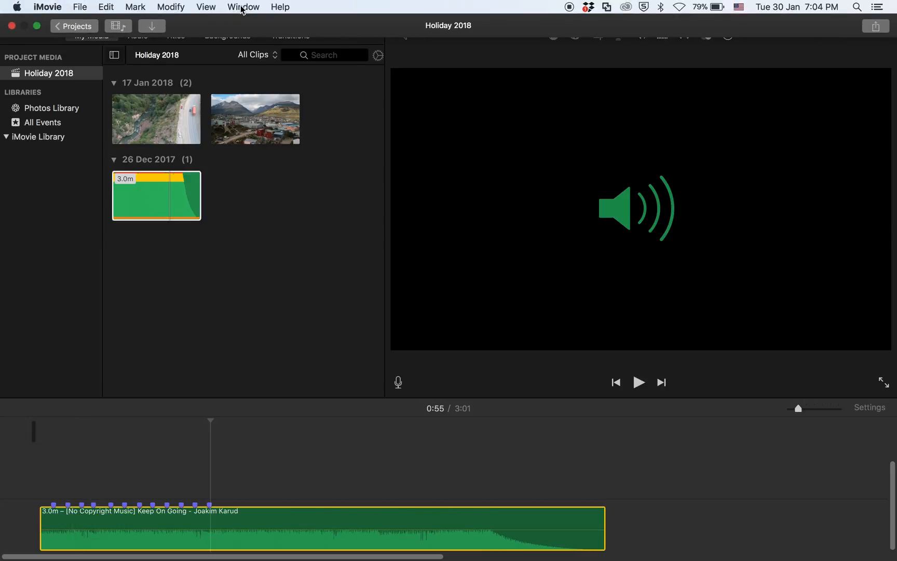
pyautogui.click(243, 7)
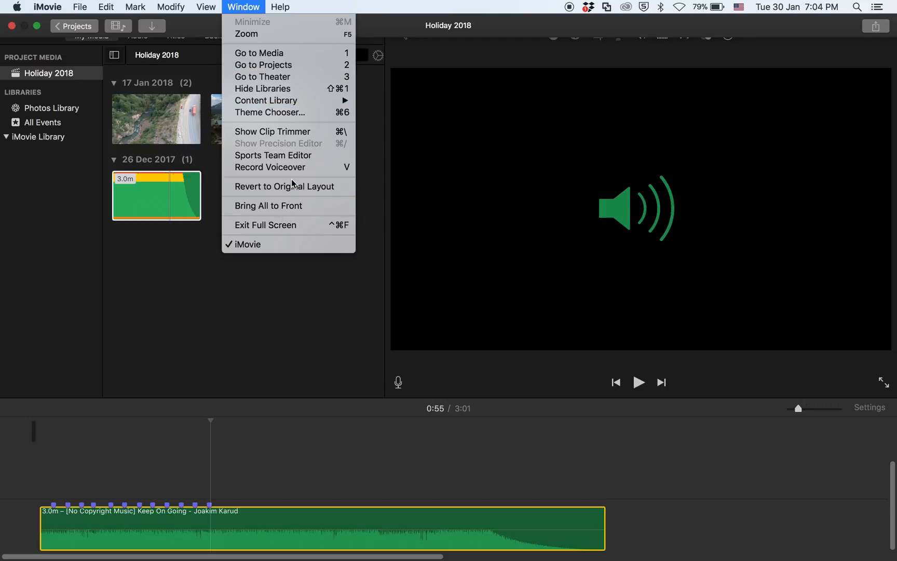
pyautogui.moveTo(269, 168)
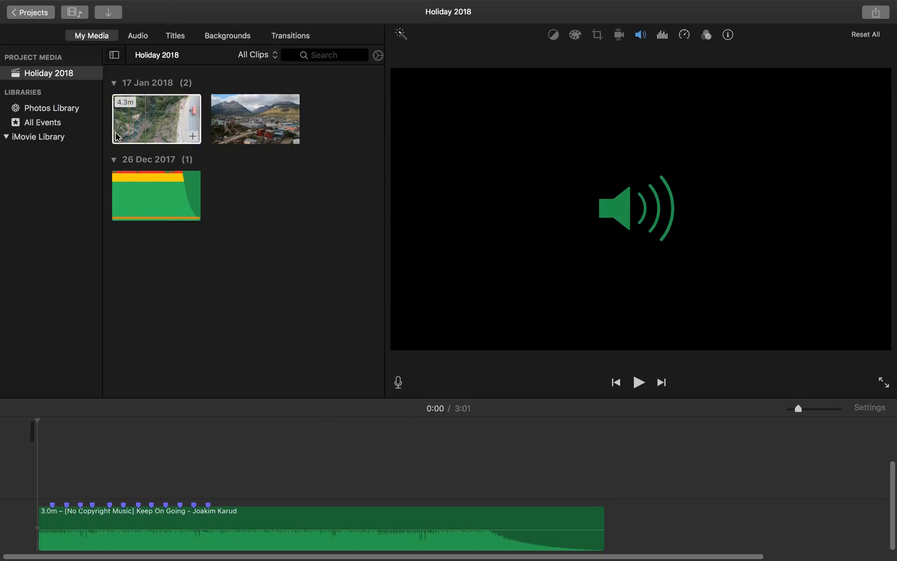
# Drag a 27.5-second range of the mountain drone clip to the timeline start, above the music.
pyautogui.click(156, 118)
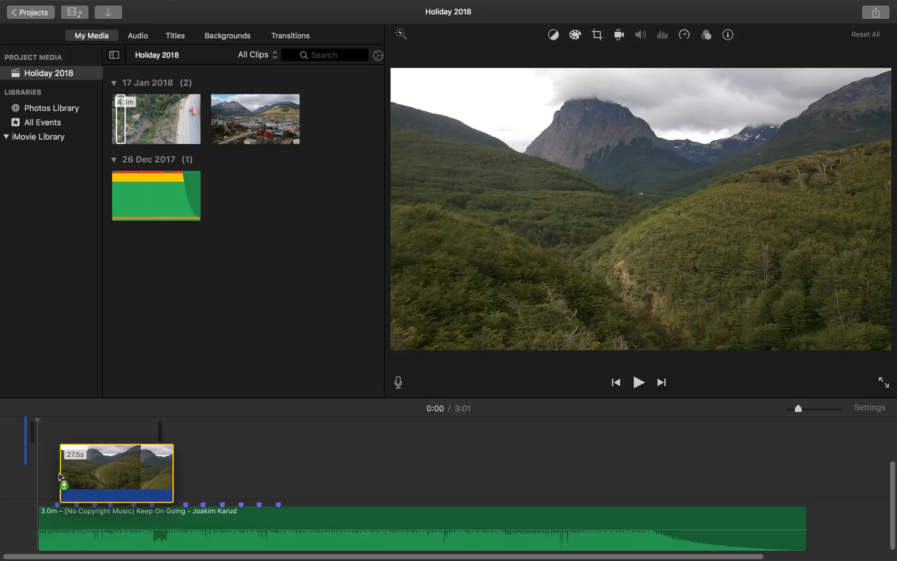
pyautogui.moveTo(114, 472); pyautogui.dragTo(94, 437)
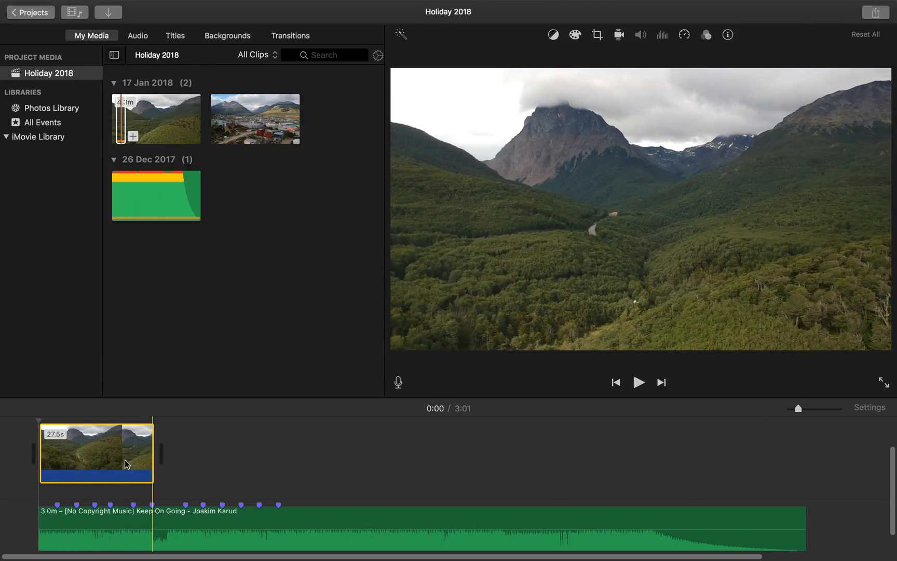
# Trim the mountain clip's right edge from 27.5 down to about 15 seconds.
pyautogui.click(167, 461)
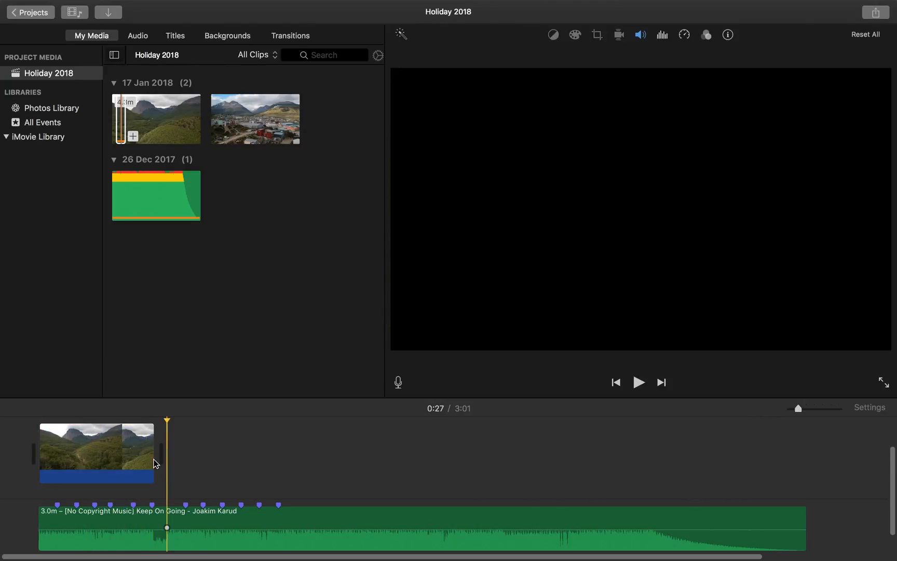
pyautogui.moveTo(157, 462); pyautogui.dragTo(108, 462)
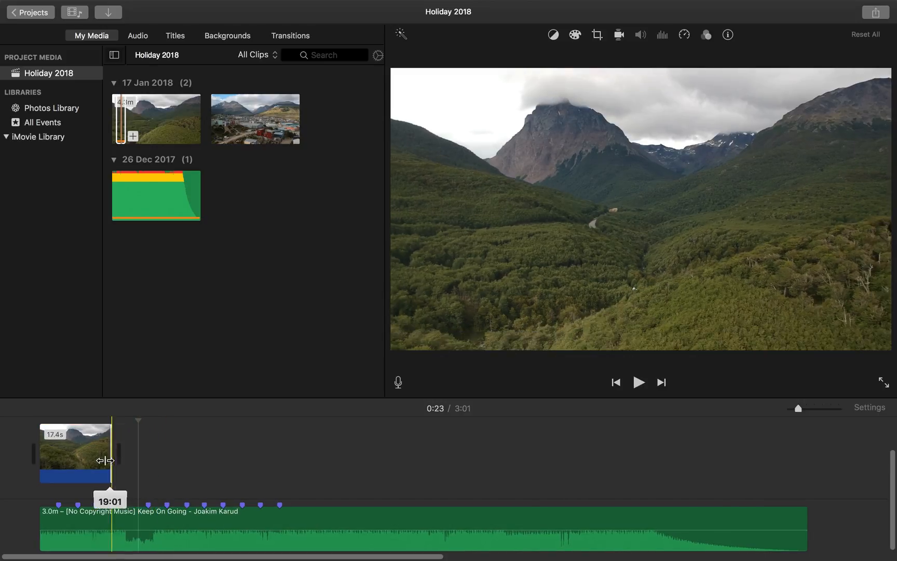
pyautogui.moveTo(111, 461); pyautogui.dragTo(89, 461)
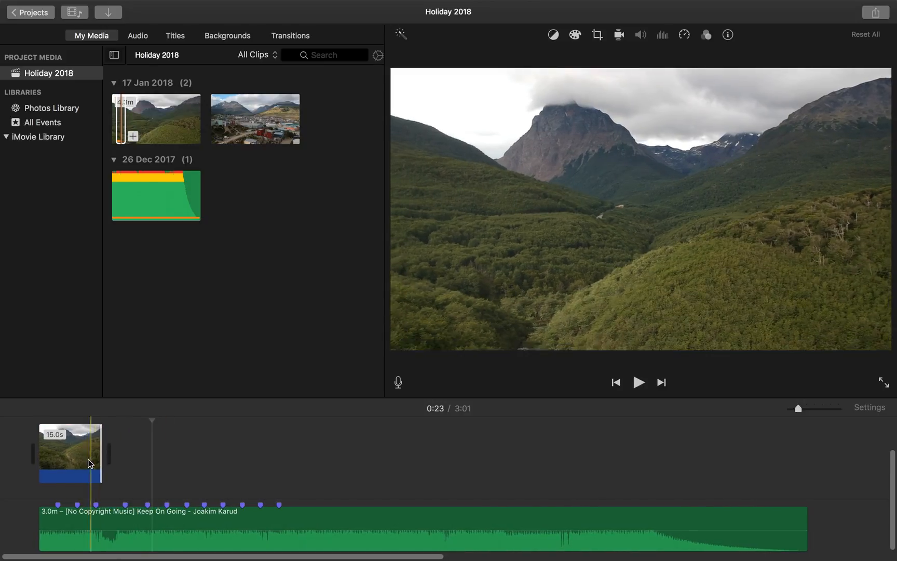
pyautogui.rightClick(69, 453)
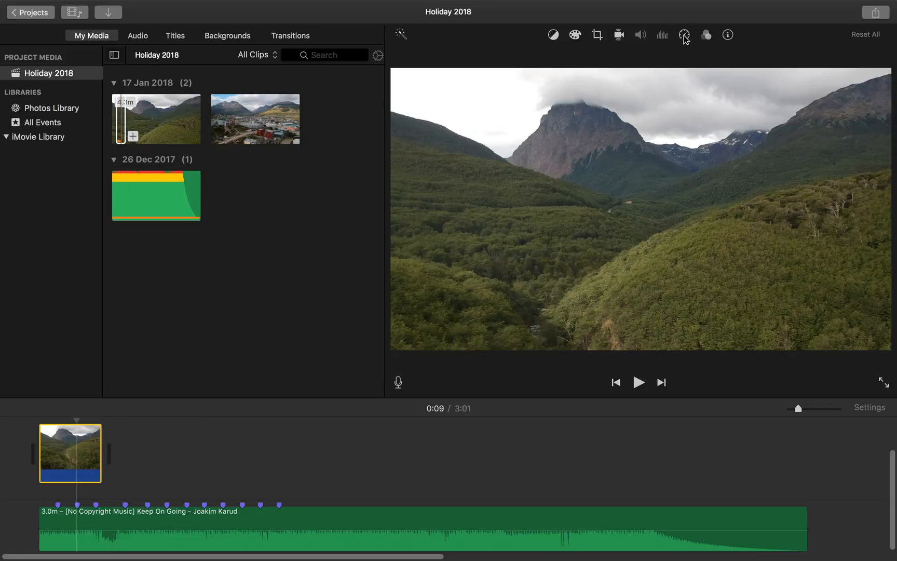
# Set the mountain clip to a custom speed of 200%.
pyautogui.click(684, 35)
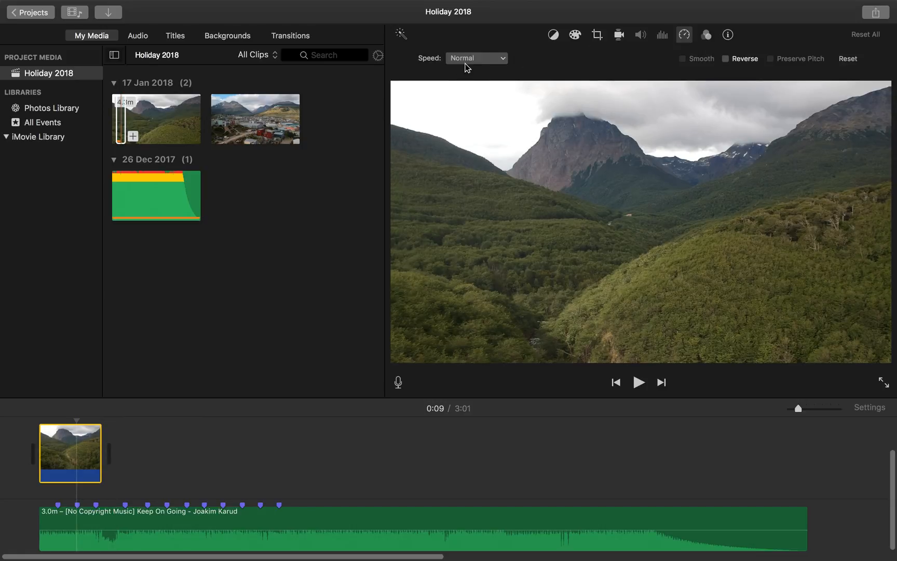
pyautogui.click(477, 58)
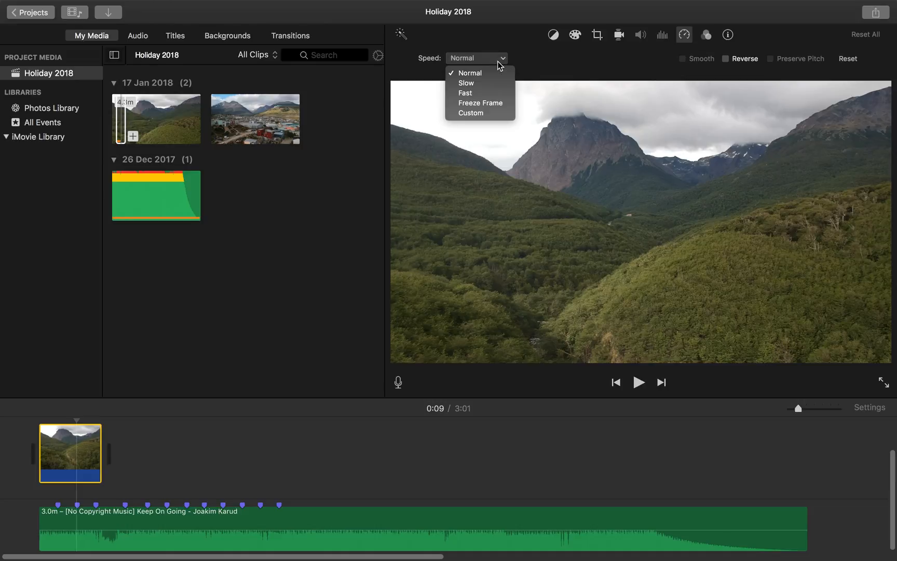
pyautogui.moveTo(472, 112)
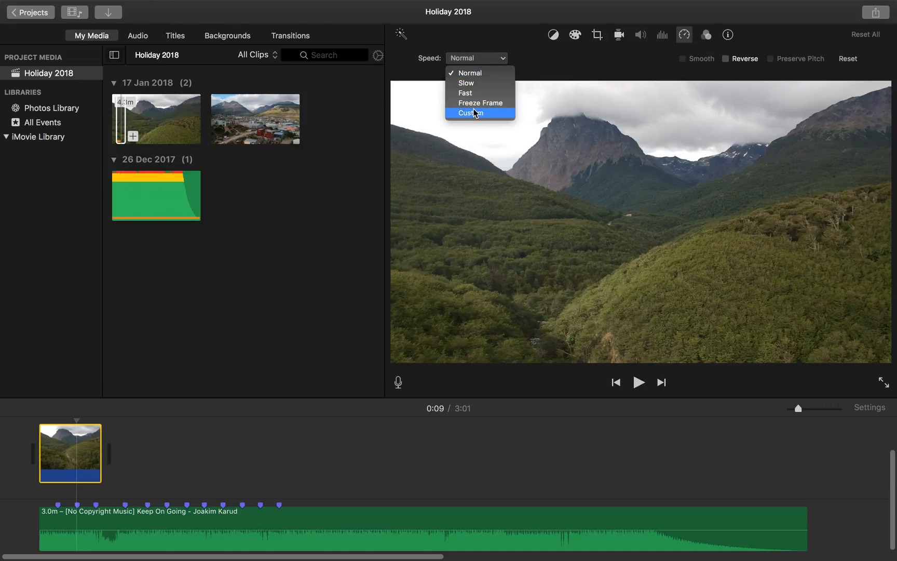
pyautogui.click(471, 113)
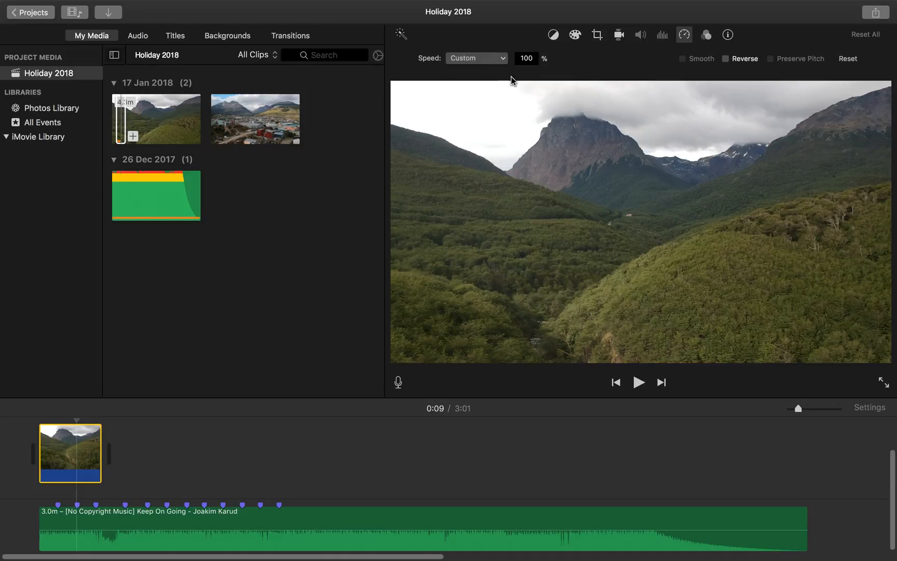
pyautogui.click(525, 58)
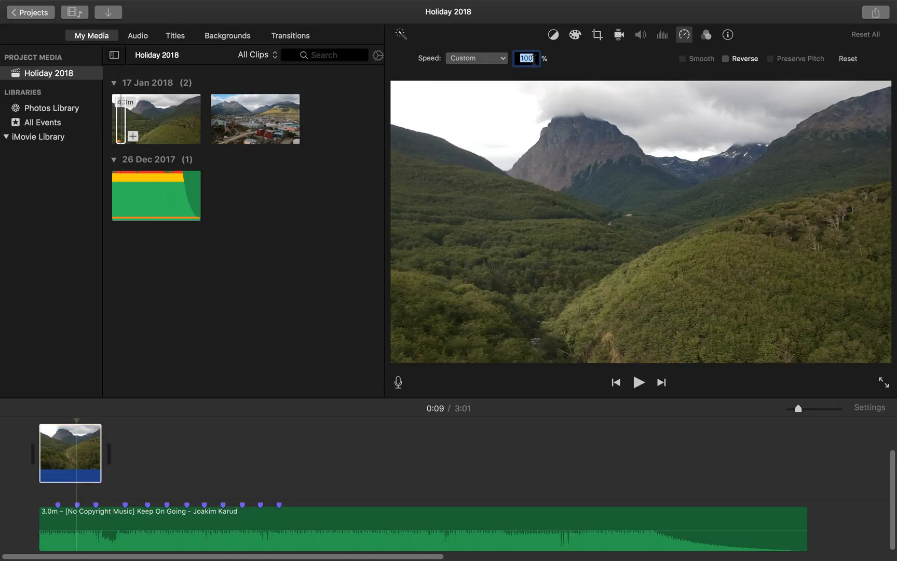
pyautogui.write('2')
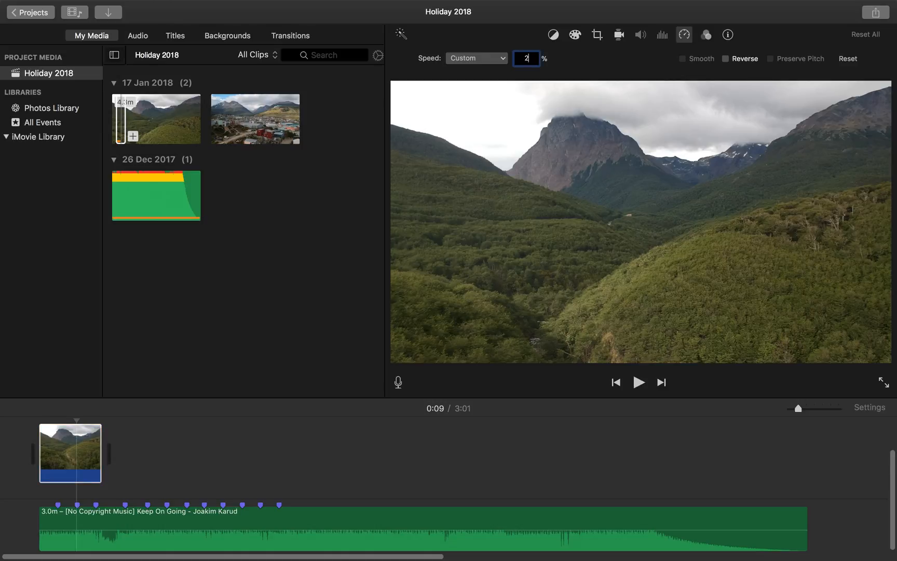
pyautogui.write('00')
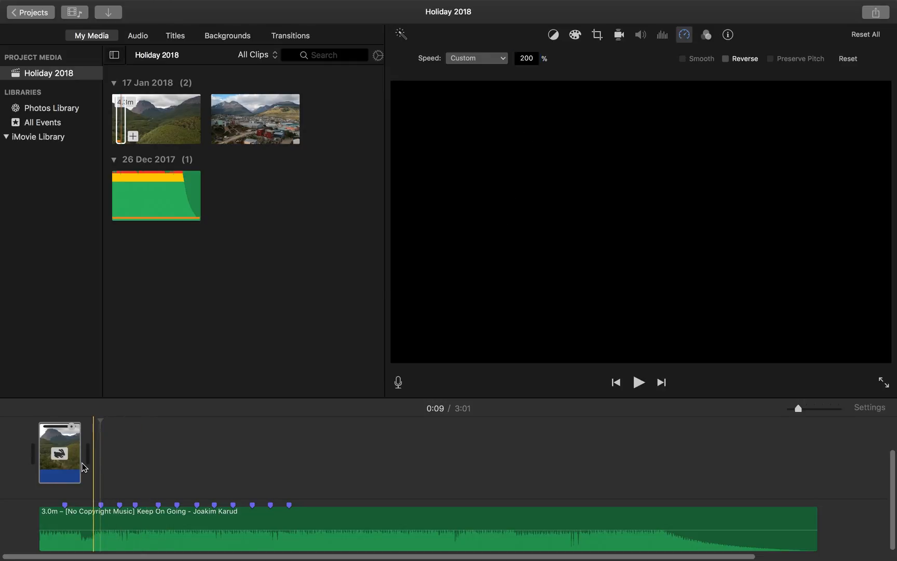
pyautogui.click(60, 452)
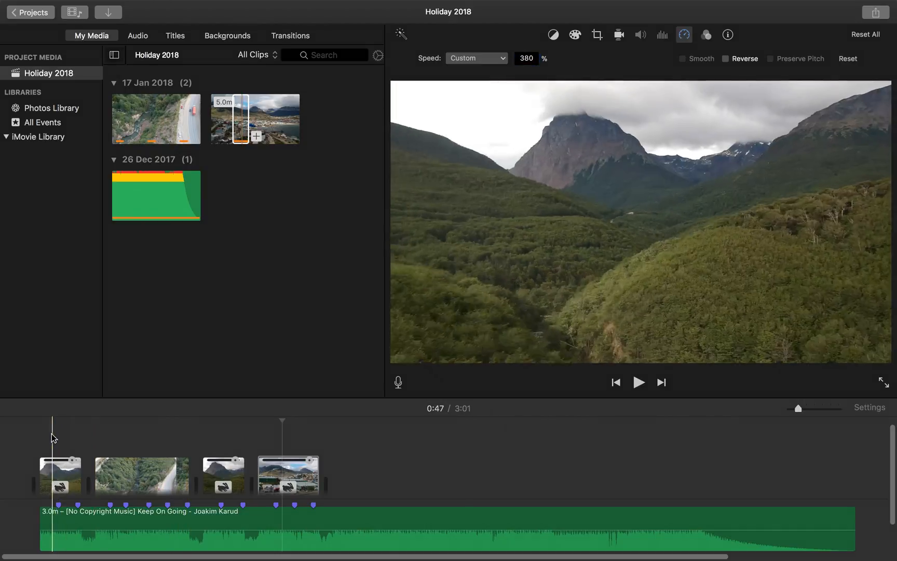
pyautogui.click(638, 381)
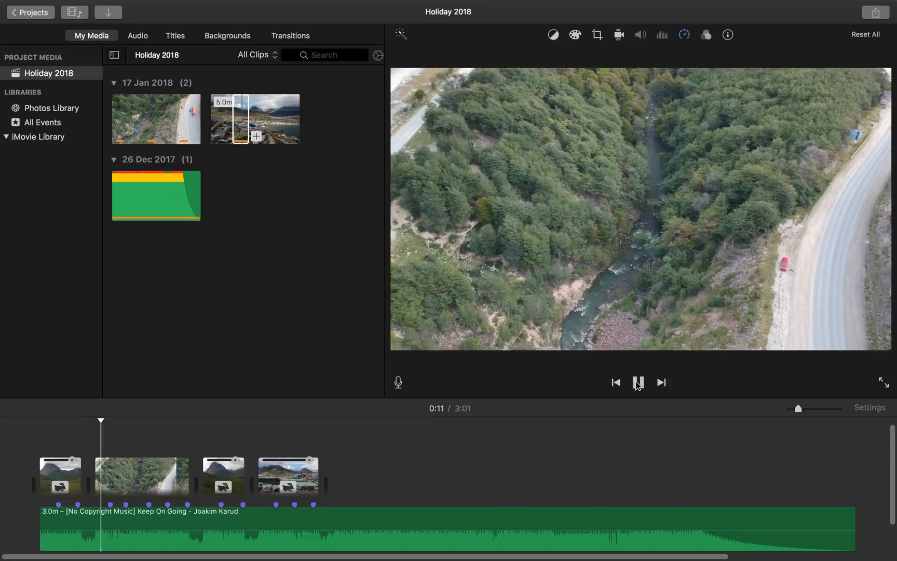
pyautogui.click(638, 381)
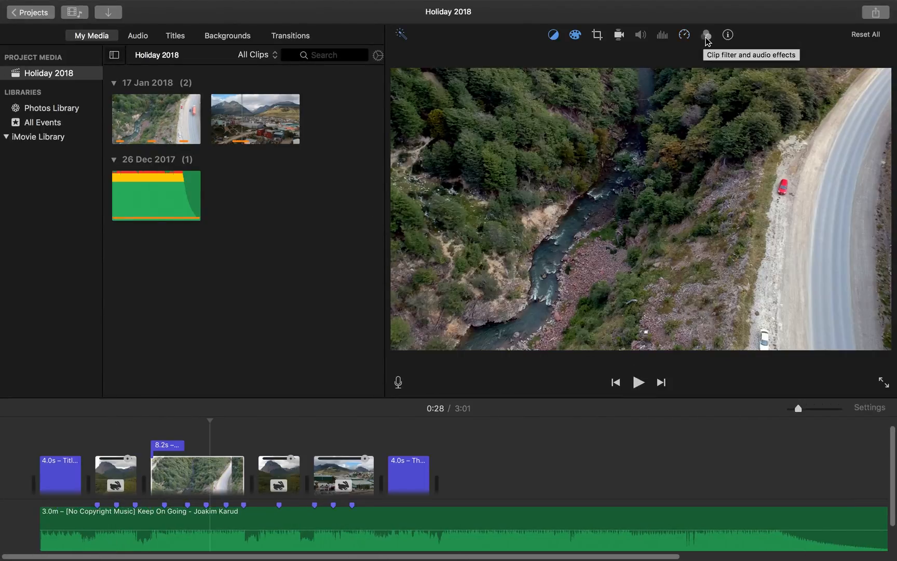
pyautogui.click(706, 34)
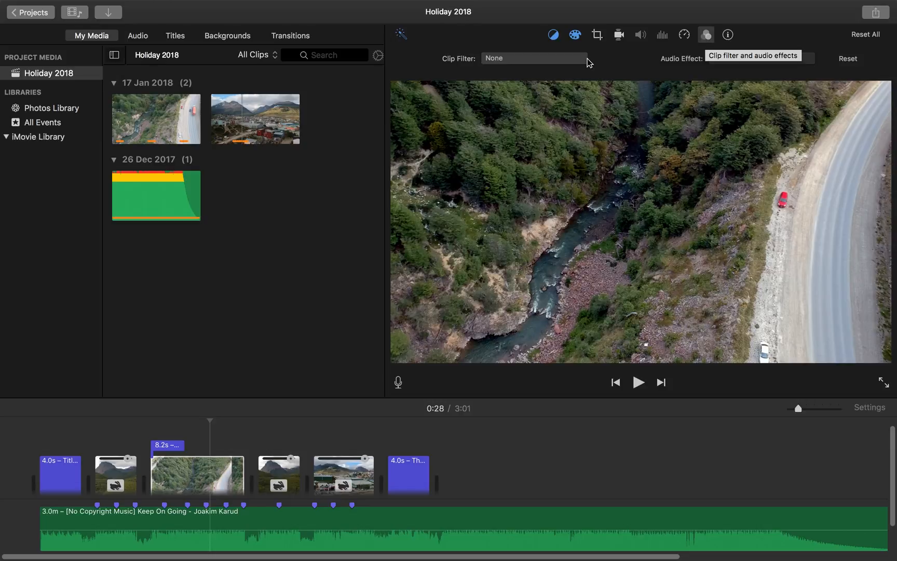
pyautogui.click(532, 57)
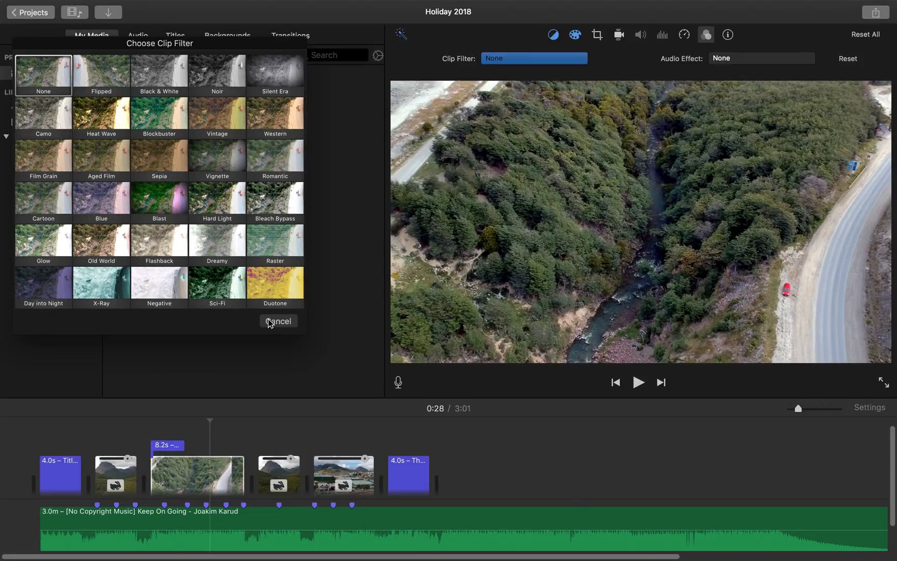
pyautogui.click(278, 321)
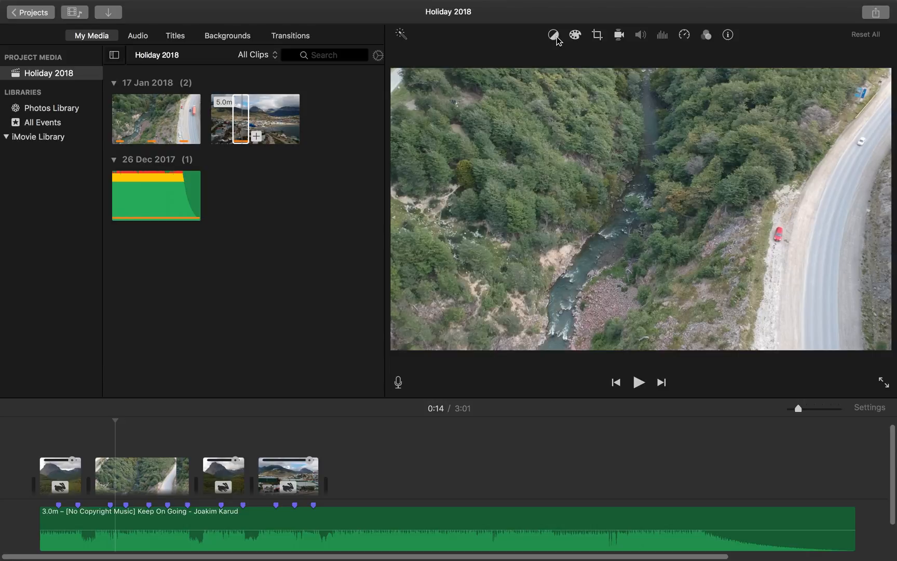
# Apply Auto colour balance to the river clip, then reset it to no correction.
pyautogui.click(554, 34)
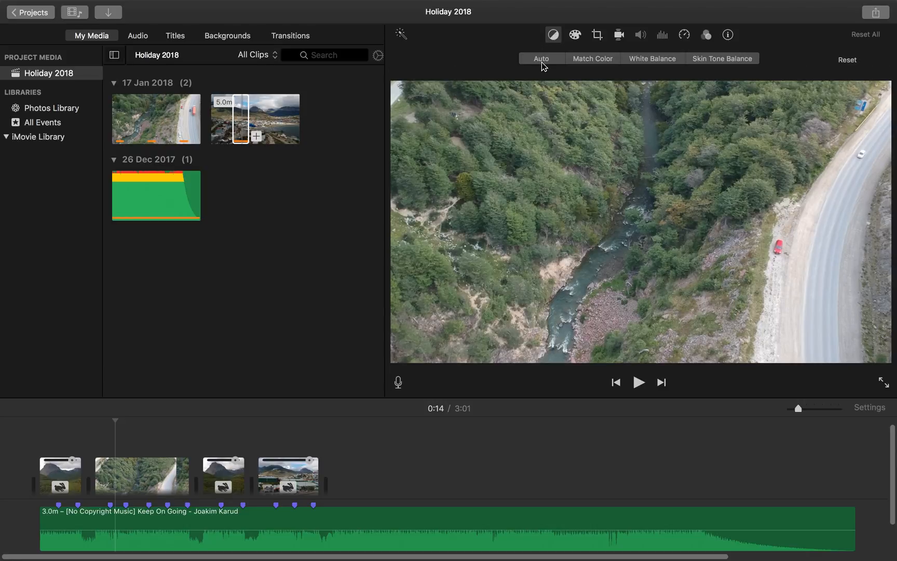
pyautogui.moveTo(404, 41)
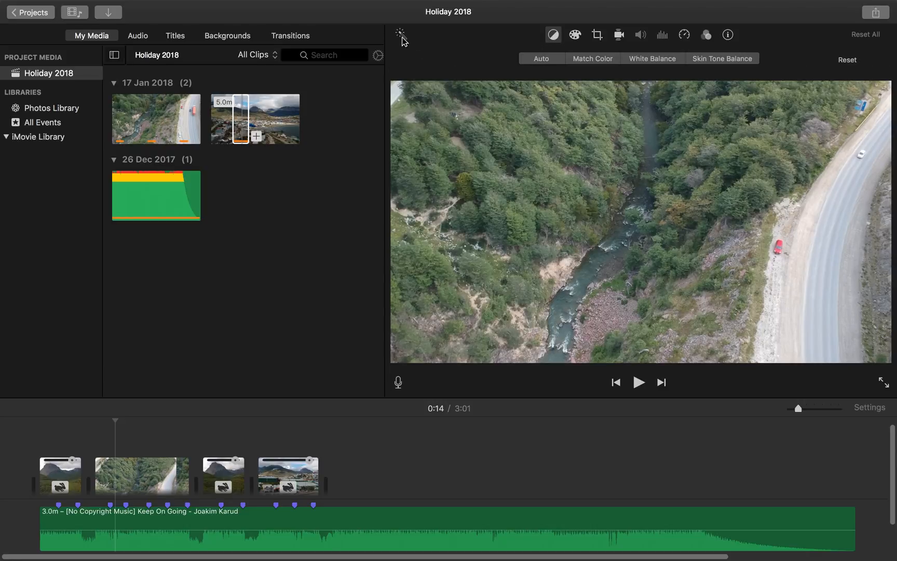
pyautogui.click(541, 58)
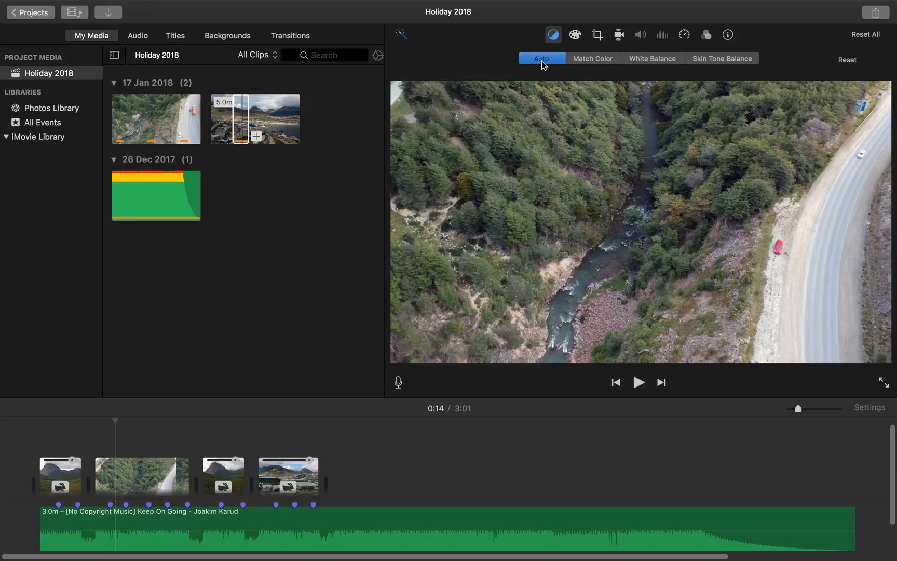
pyautogui.moveTo(851, 63)
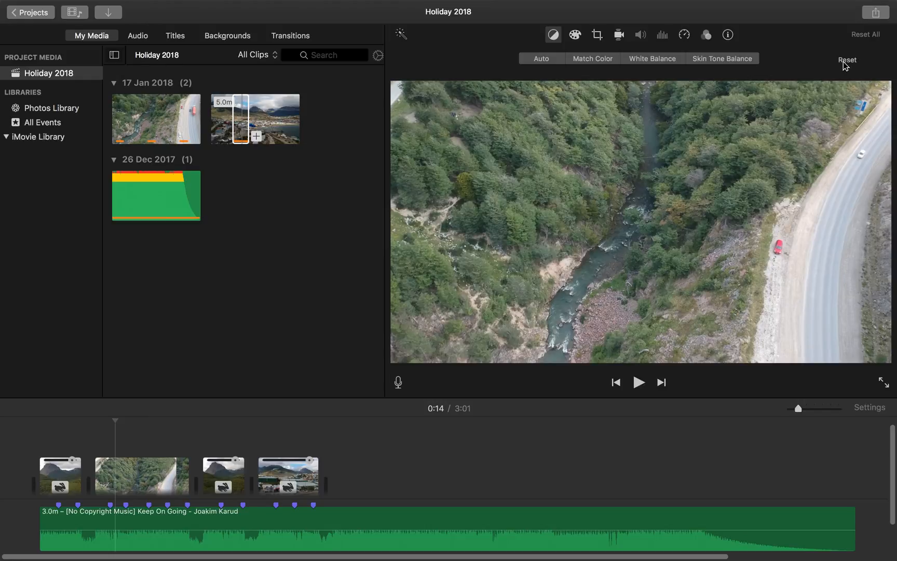
pyautogui.click(540, 58)
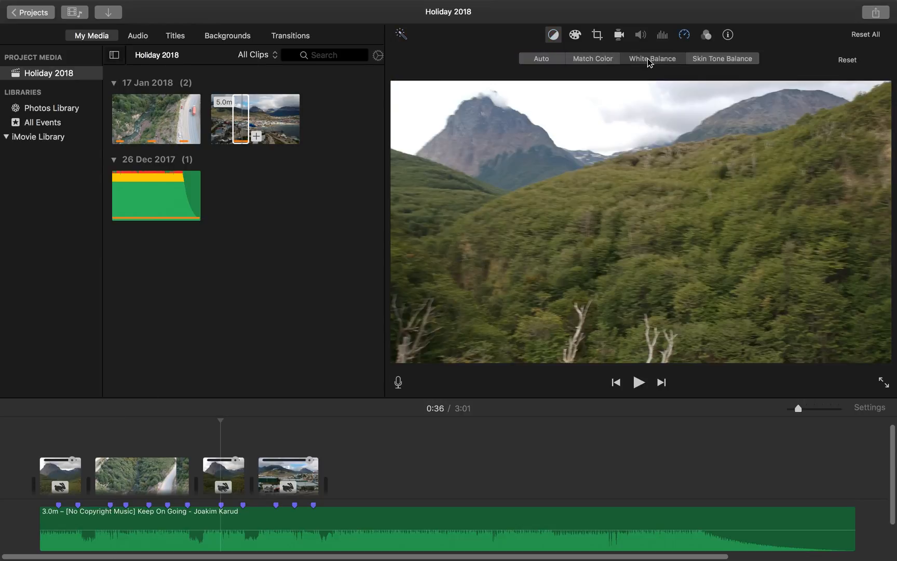
# Preview Match Color on the mountain forest clip with a sampled colour, then cancel it.
pyautogui.click(651, 58)
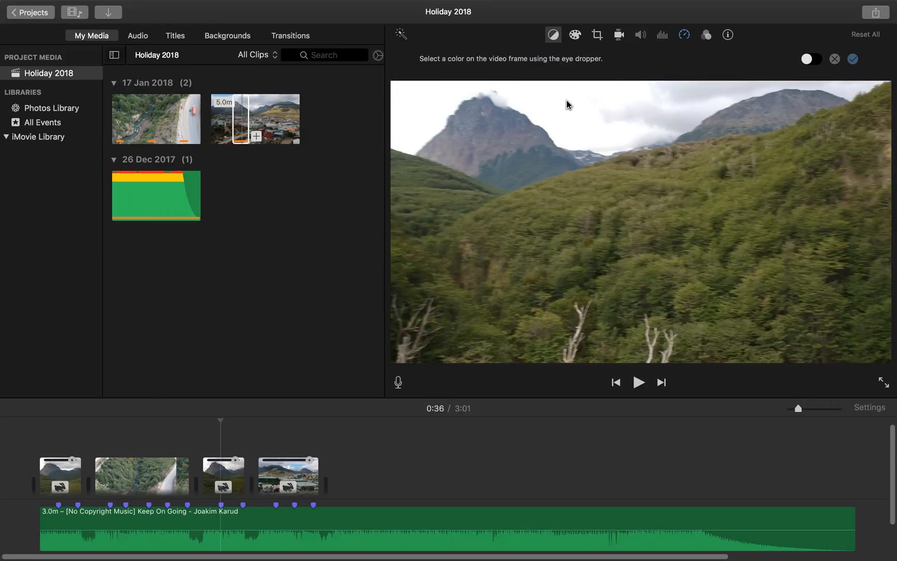
pyautogui.moveTo(740, 72)
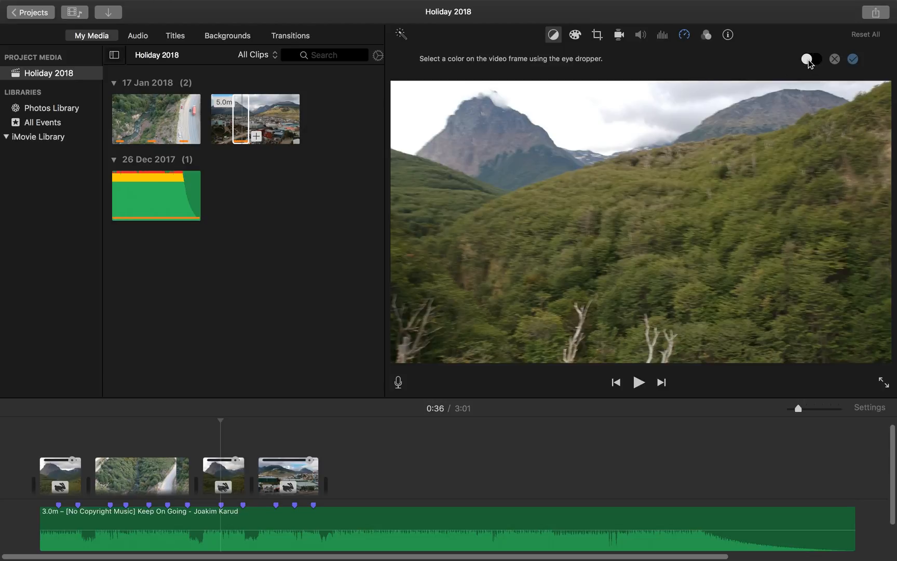
pyautogui.moveTo(542, 129)
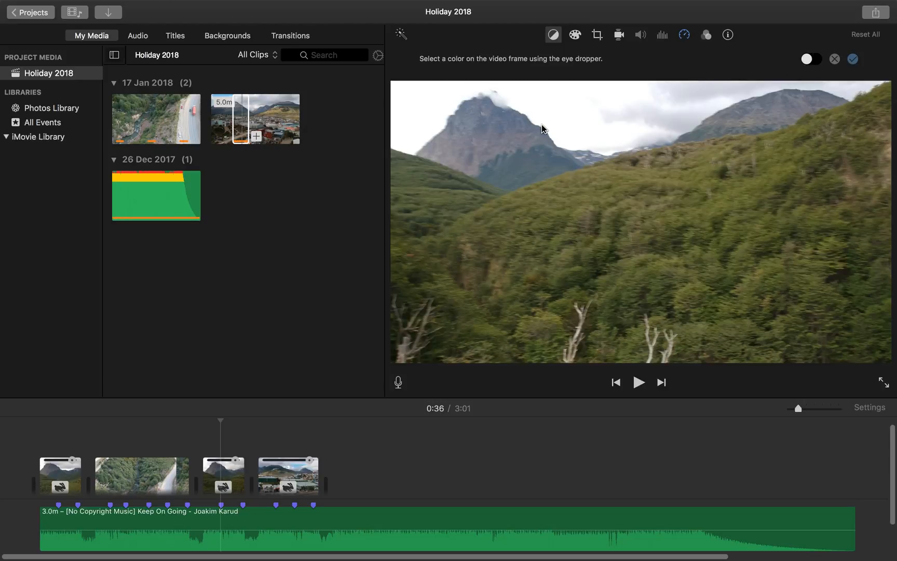
pyautogui.click(810, 59)
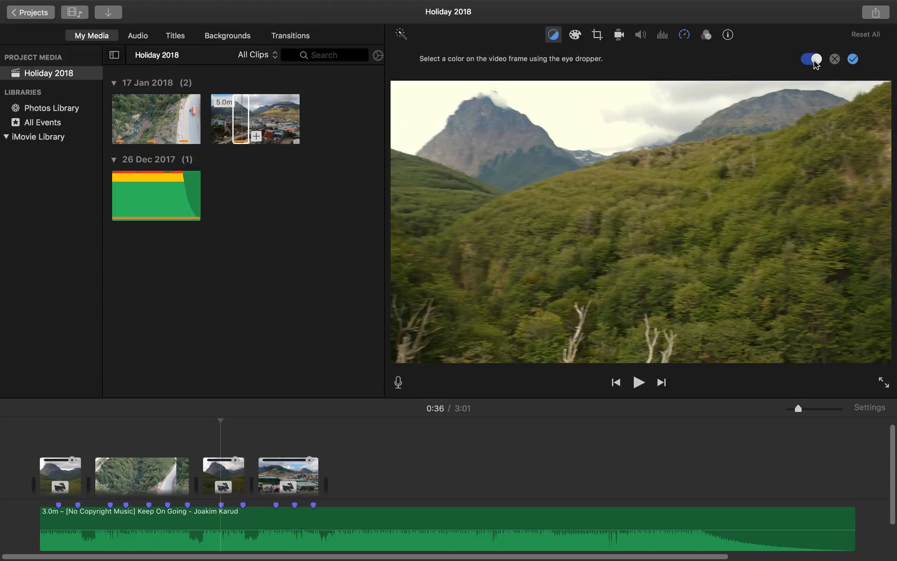
pyautogui.click(853, 59)
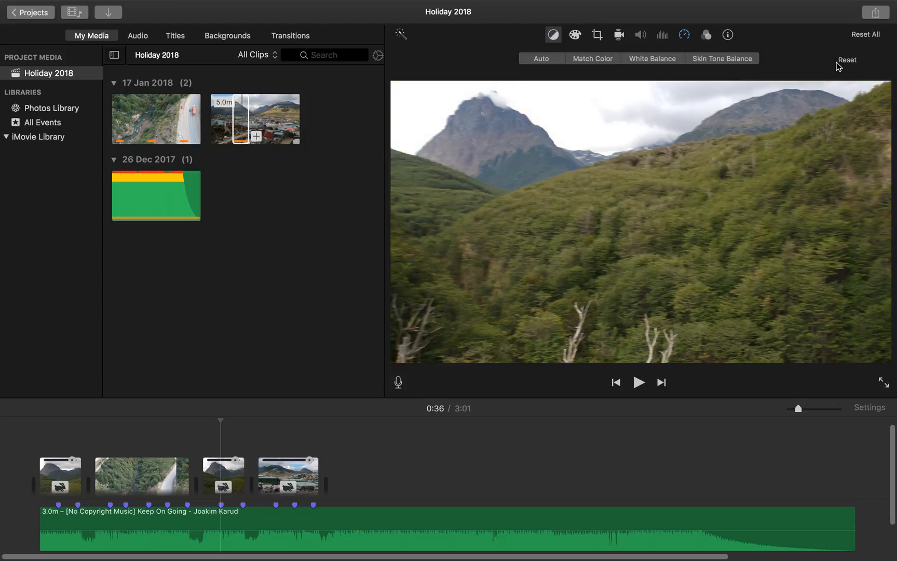
pyautogui.moveTo(425, 123)
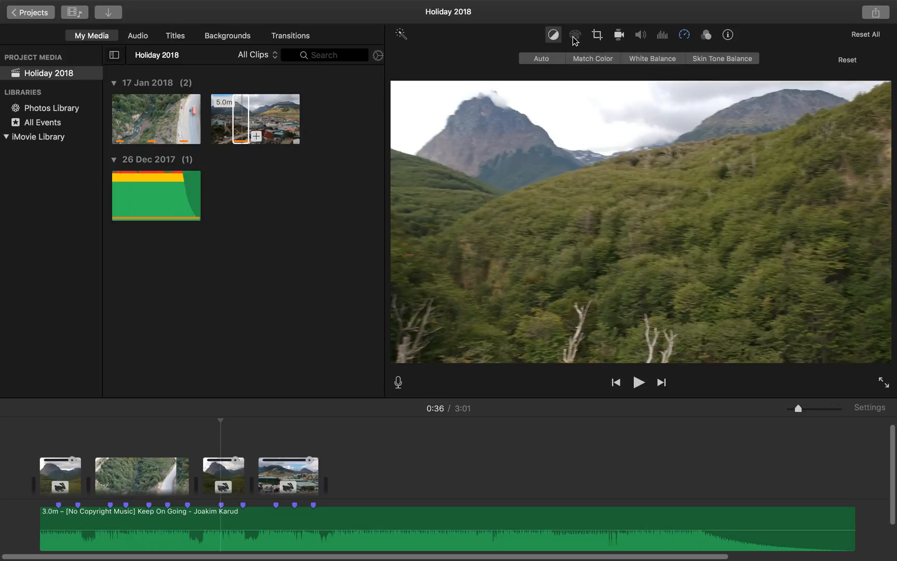
# Brighten the mountain forest clip, lower its highlights, boost saturation, warm it, then select the river clip.
pyautogui.click(575, 35)
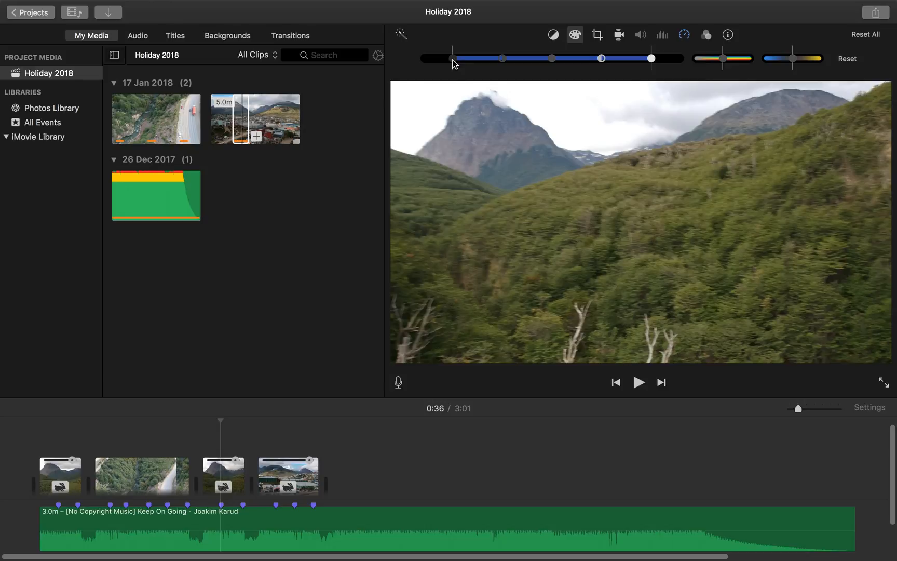
pyautogui.moveTo(498, 59)
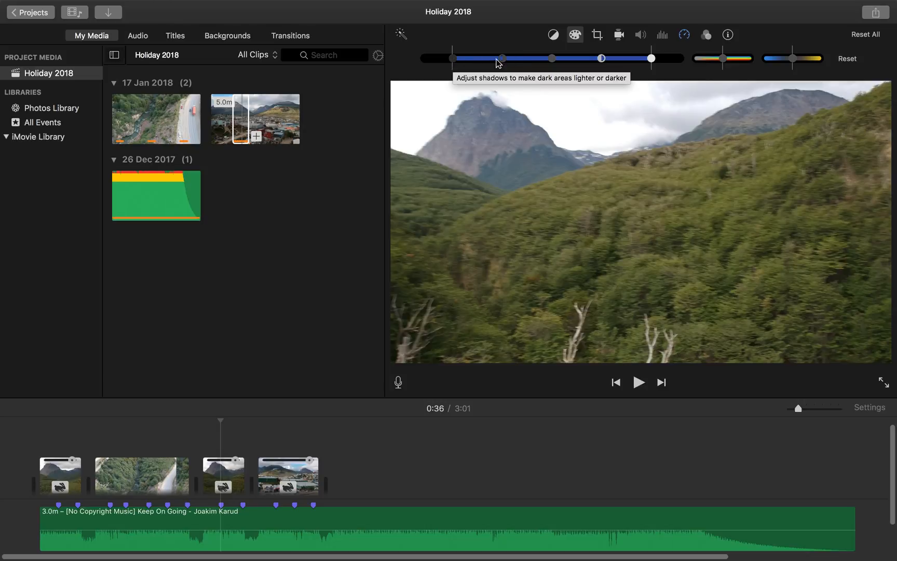
pyautogui.moveTo(455, 63)
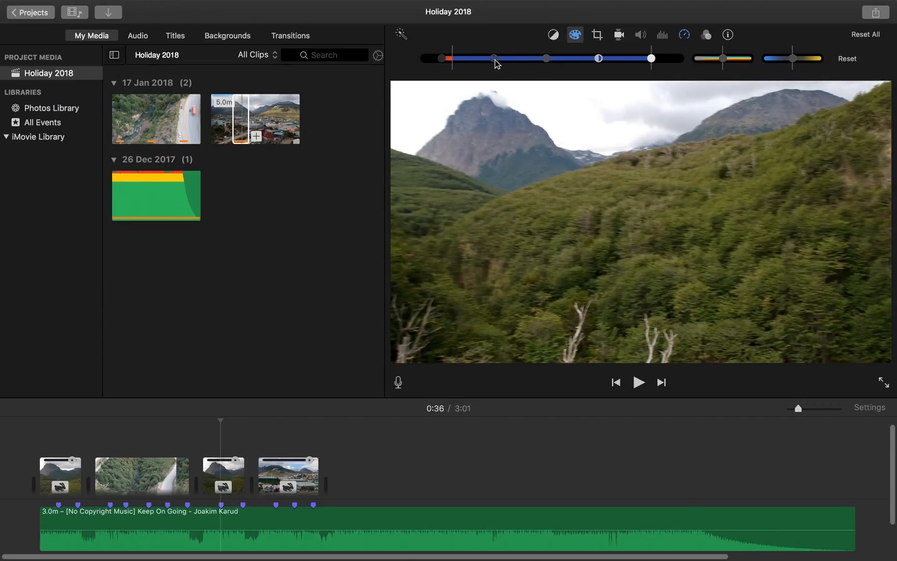
pyautogui.moveTo(495, 58)
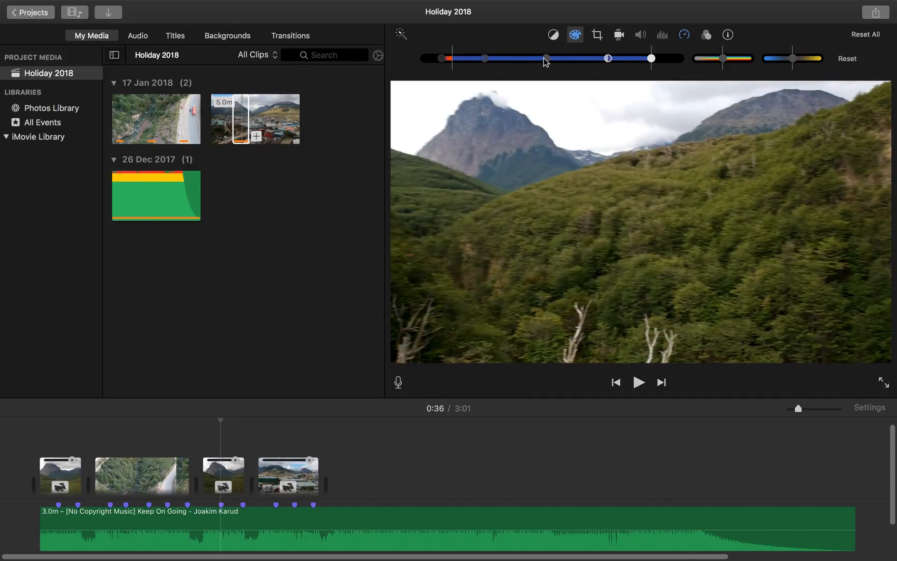
pyautogui.moveTo(546, 58)
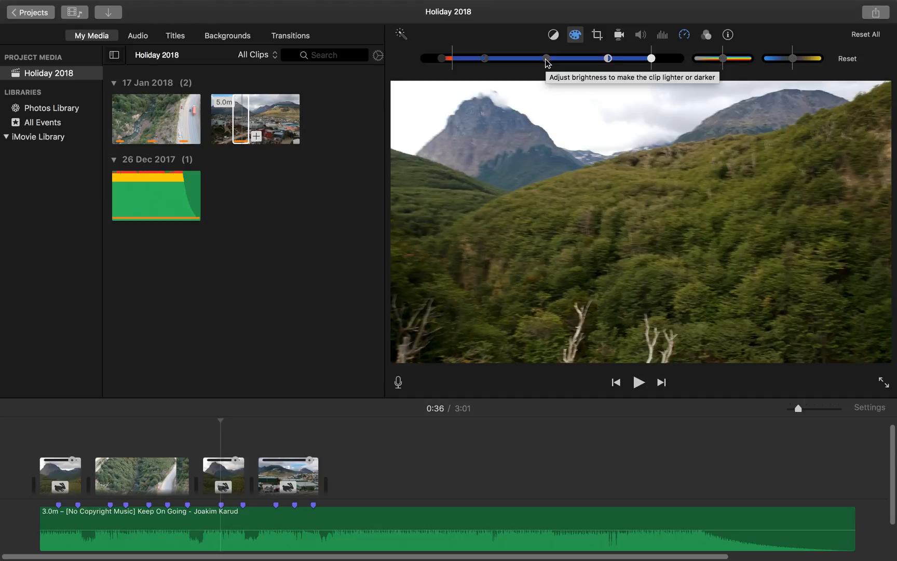
pyautogui.moveTo(545, 57); pyautogui.dragTo(560, 57)
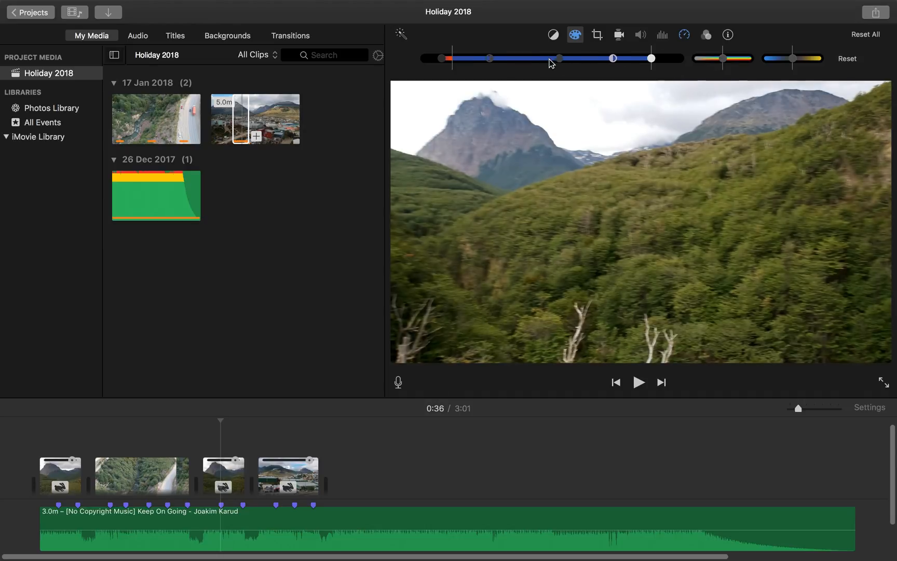
pyautogui.moveTo(560, 58); pyautogui.dragTo(651, 57)
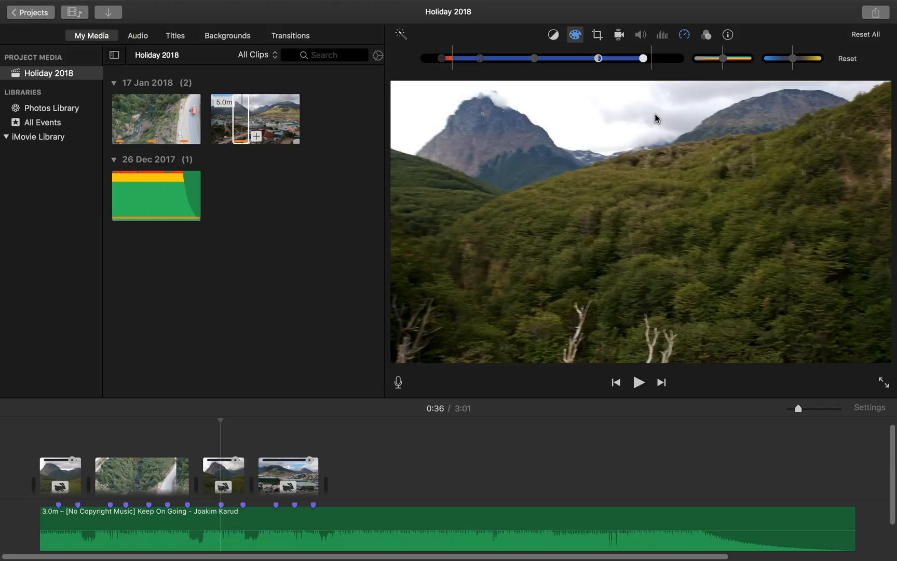
pyautogui.moveTo(724, 57); pyautogui.dragTo(738, 58)
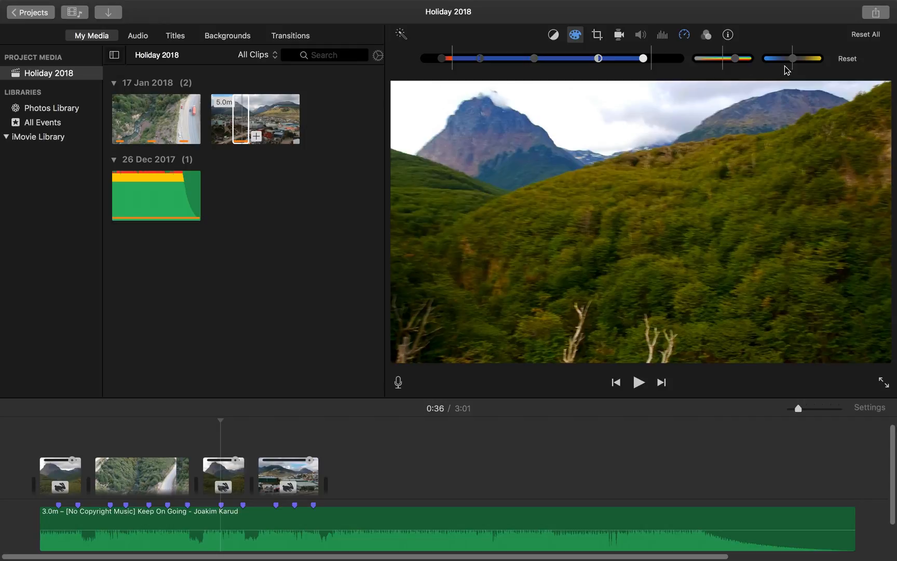
pyautogui.moveTo(792, 58); pyautogui.dragTo(804, 58)
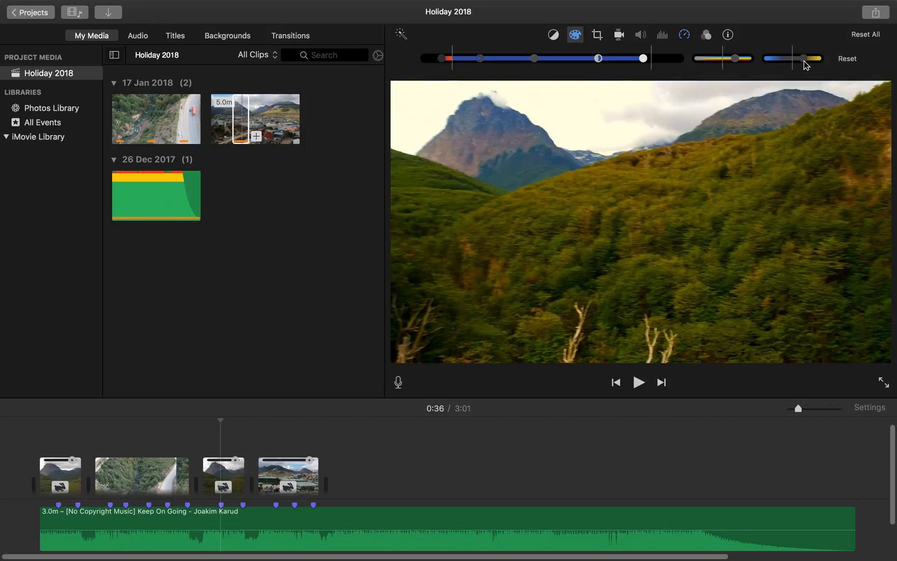
pyautogui.moveTo(807, 57); pyautogui.dragTo(788, 58)
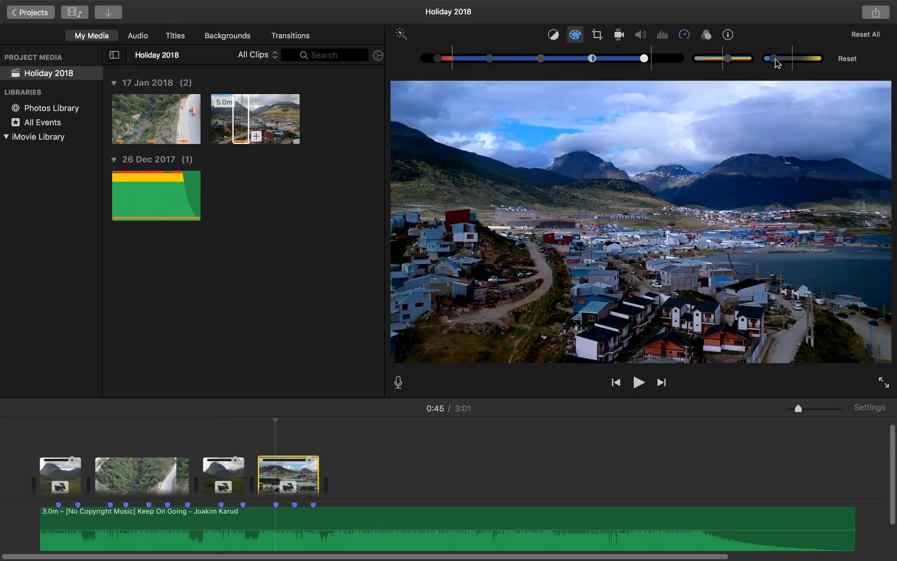
pyautogui.click(638, 382)
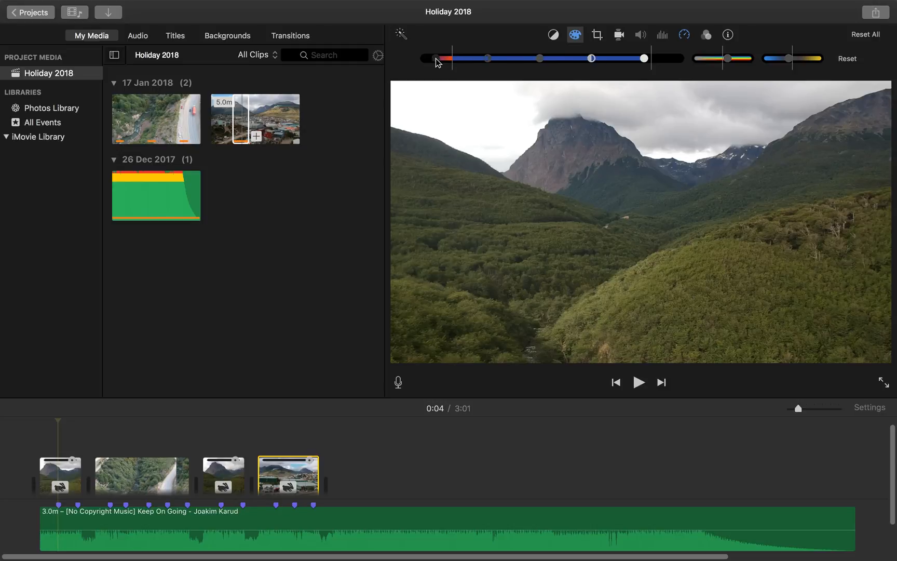
pyautogui.click(141, 475)
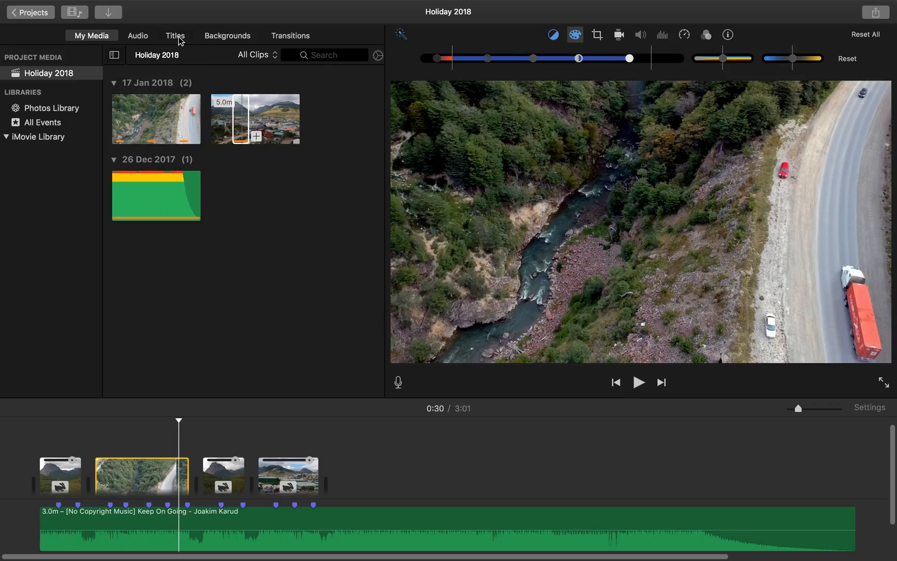
# Add a 'My Holiday Video' opening title and a 'VISITING THE MOUNTAINS' lower third over the river clip.
pyautogui.click(174, 35)
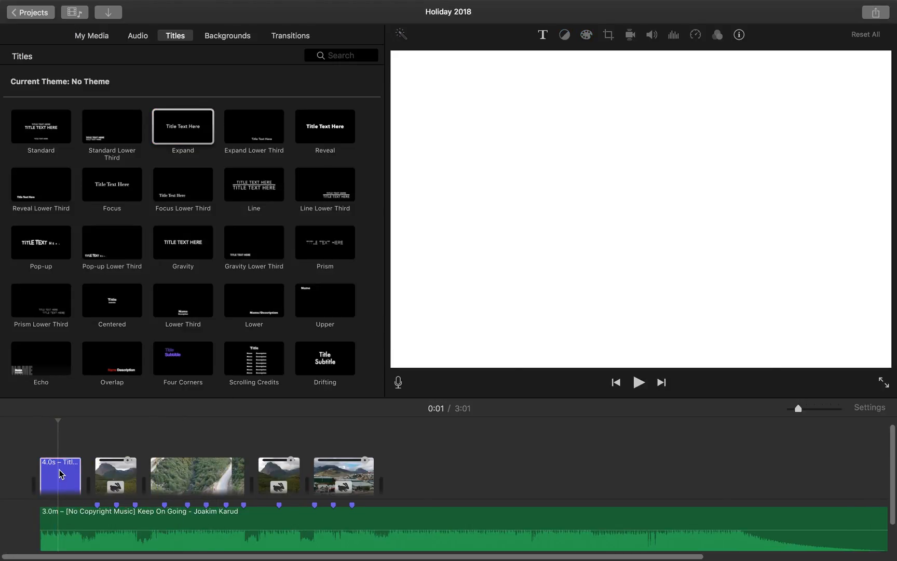
pyautogui.write('My Holiday Video')
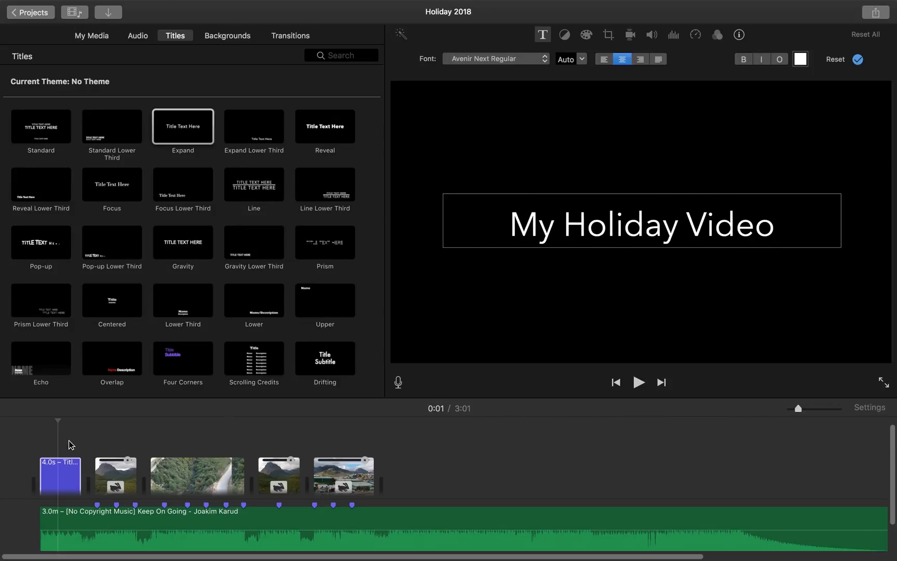
pyautogui.click(253, 243)
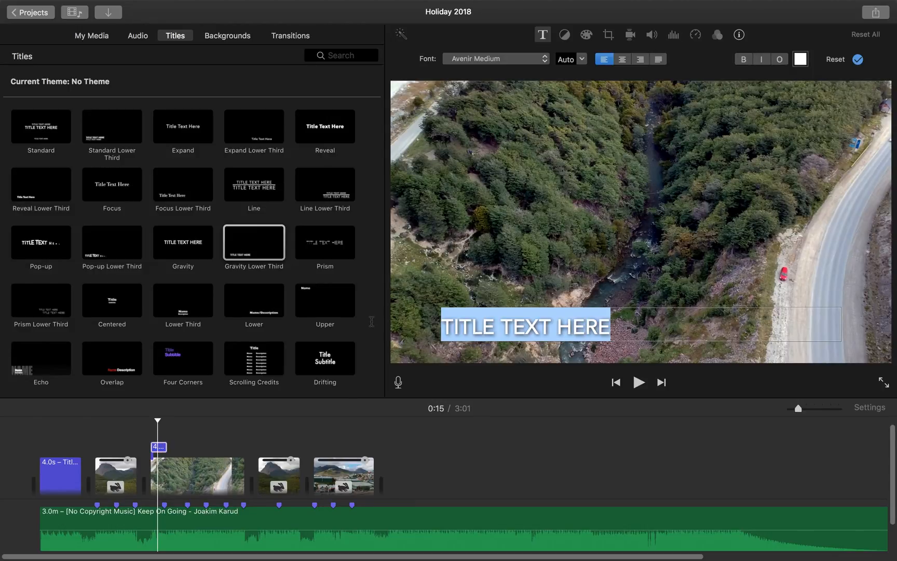
pyautogui.write('VISITING THE MOUNTAINS')
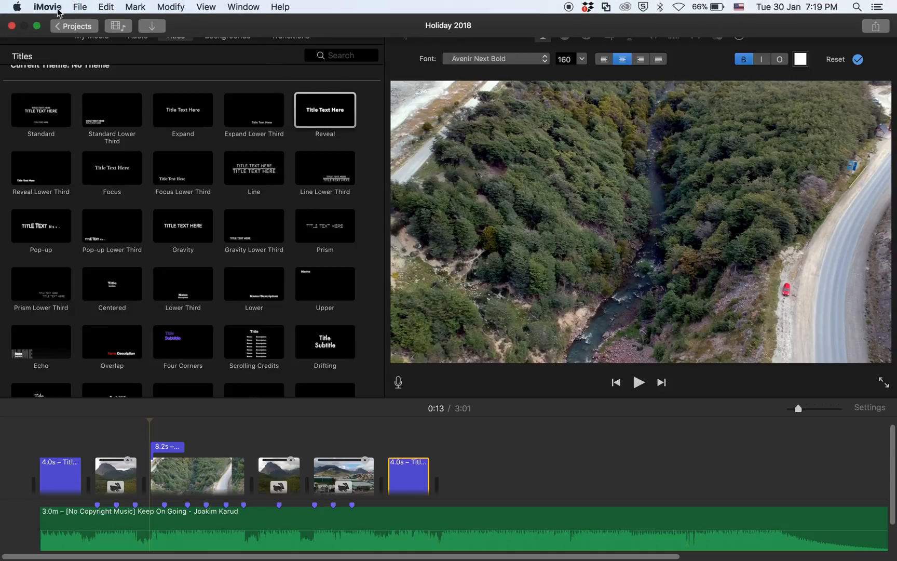
# Set up a 1080p60 file export with Best (ProRes) quality and Better Quality compression.
pyautogui.click(80, 7)
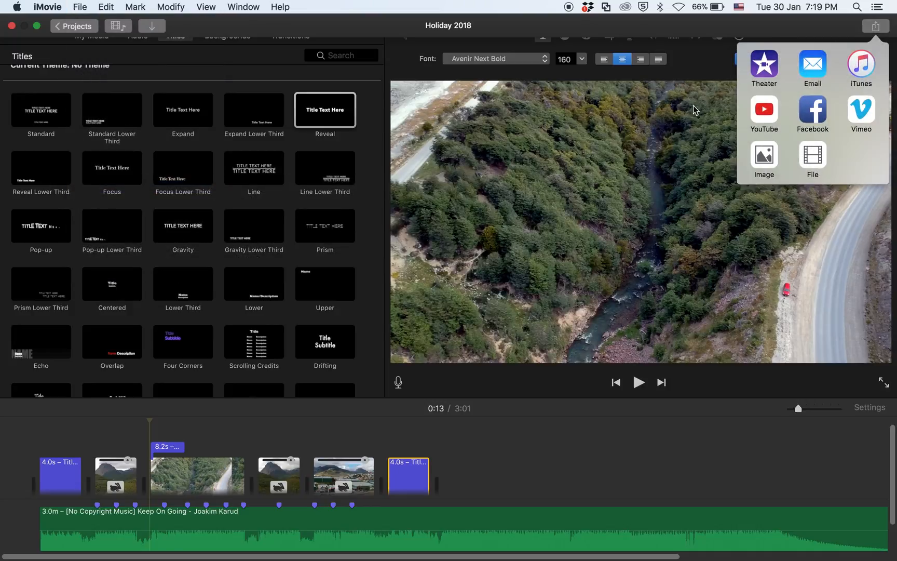
pyautogui.click(812, 158)
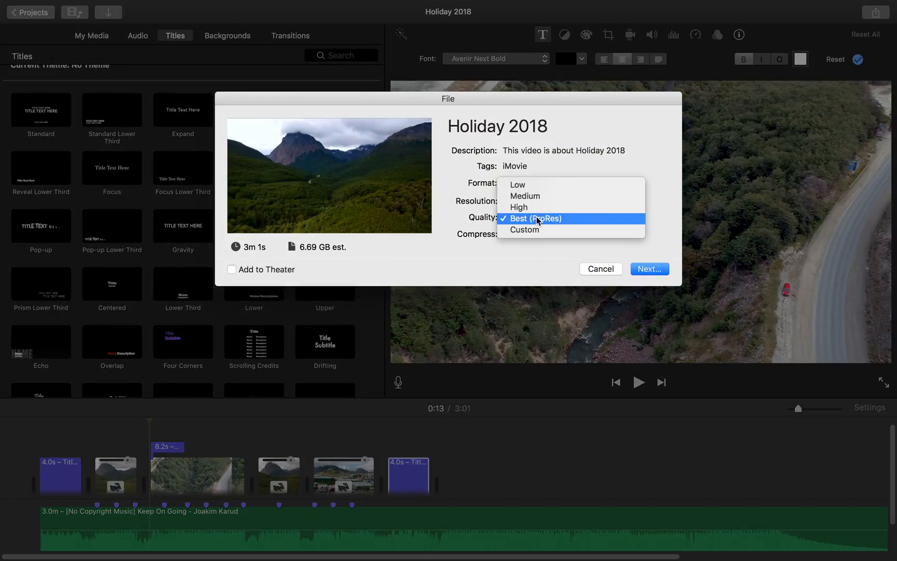
pyautogui.click(532, 233)
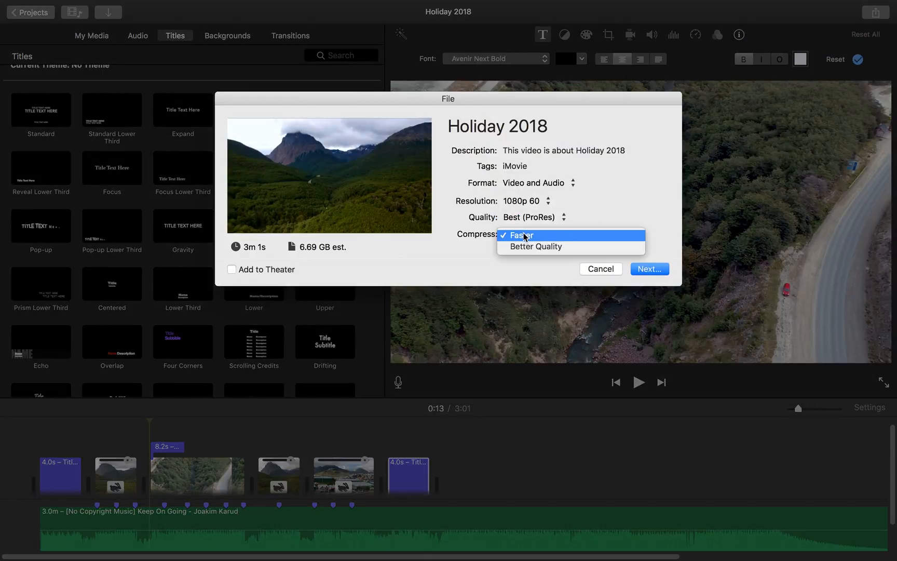
pyautogui.click(533, 246)
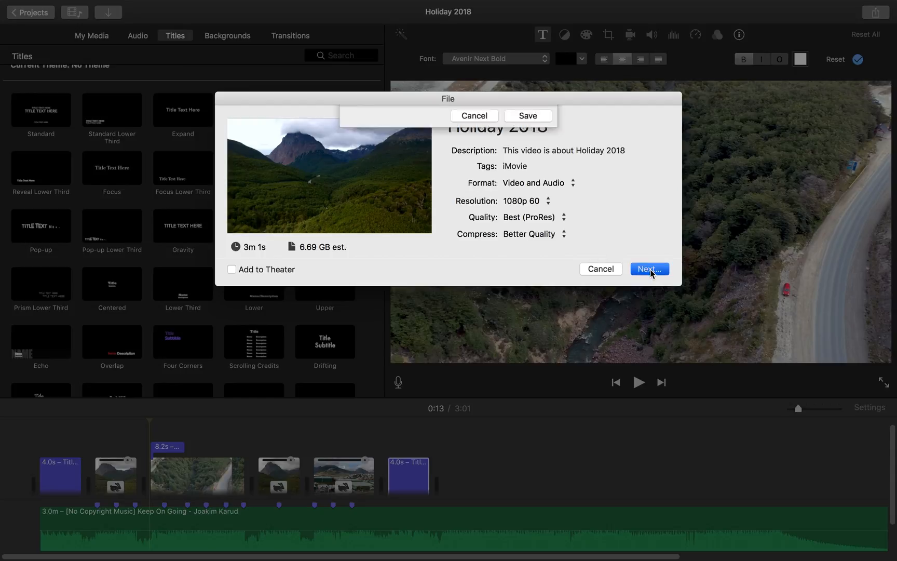
pyautogui.click(649, 269)
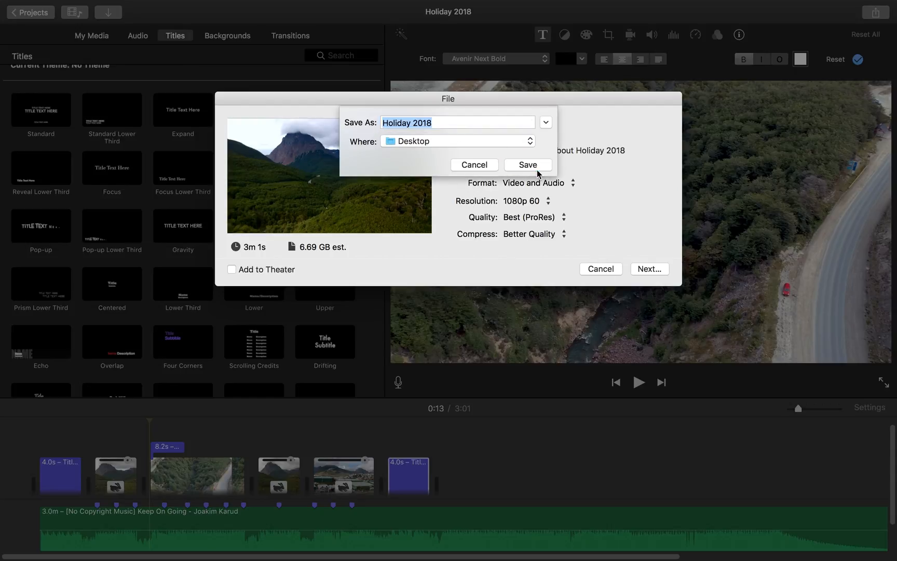